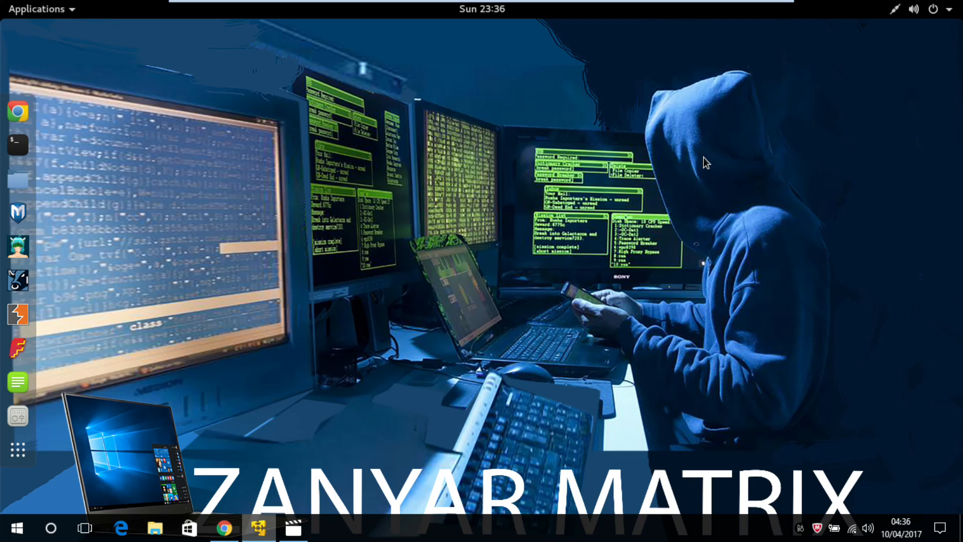
mouse_move(433, 203)
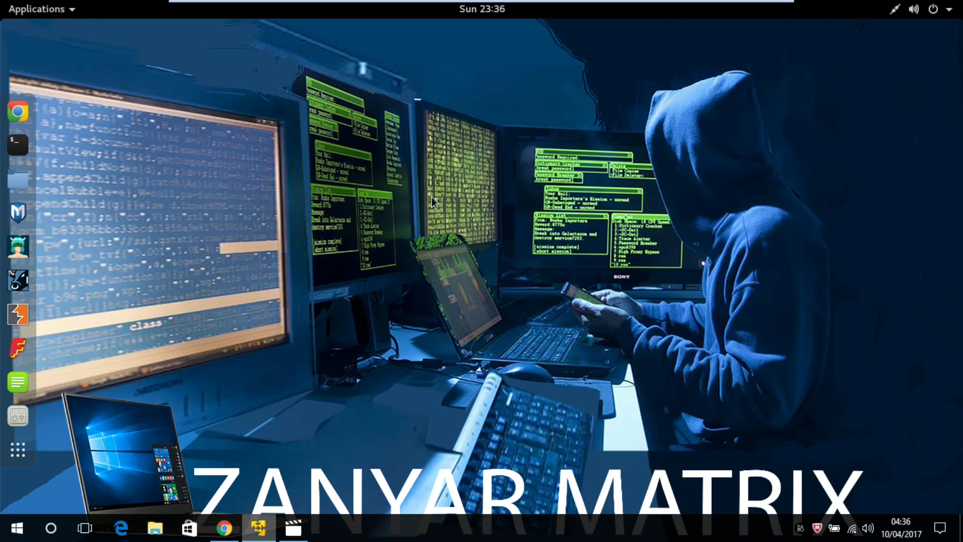
mouse_move(332, 128)
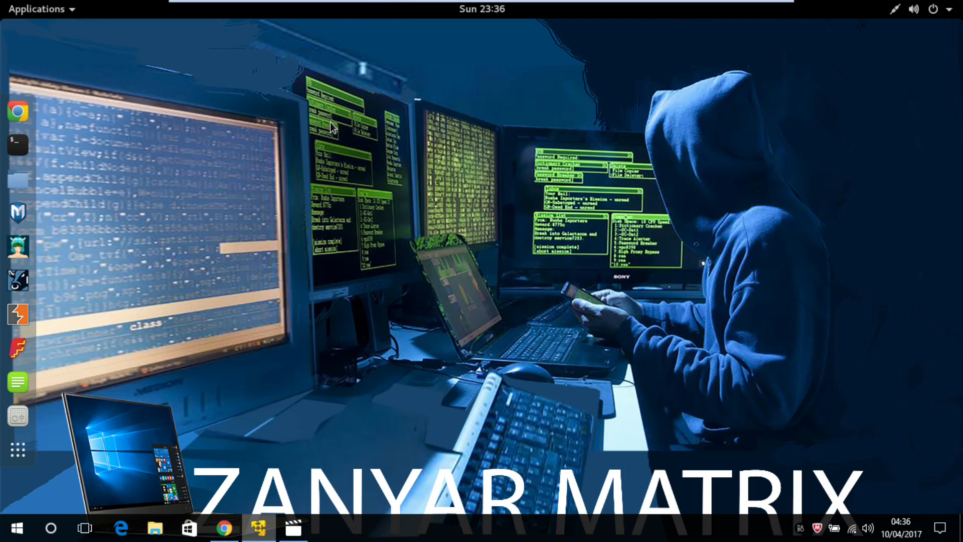
mouse_move(400, 174)
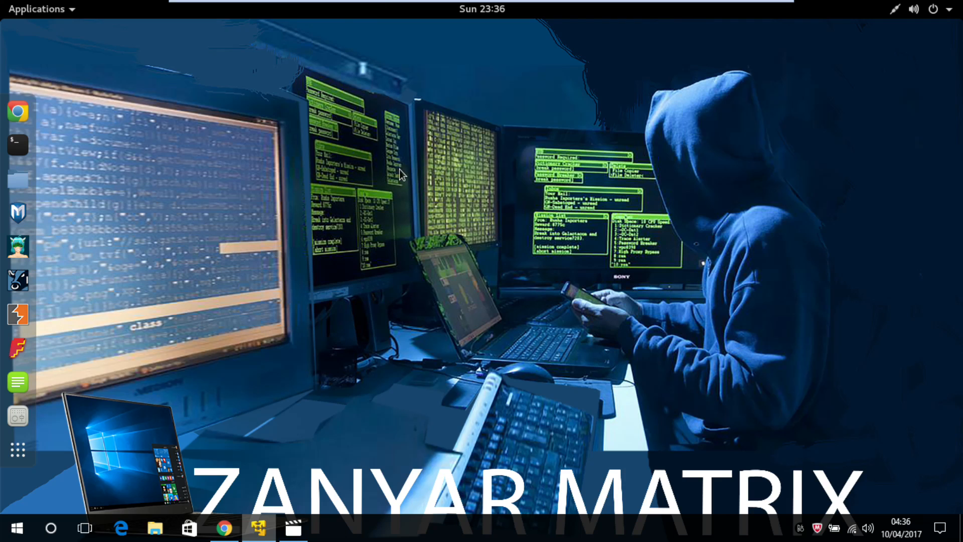
mouse_move(254, 136)
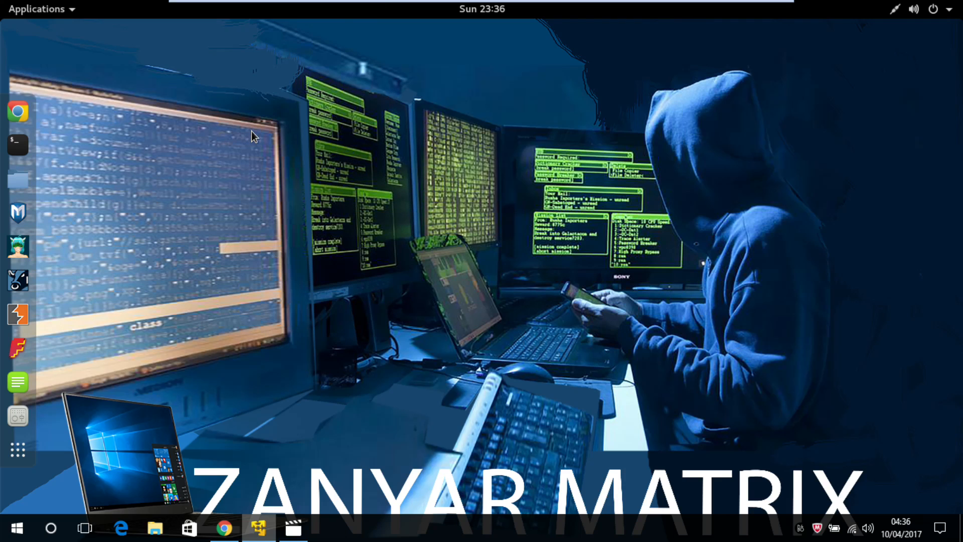
mouse_move(305, 93)
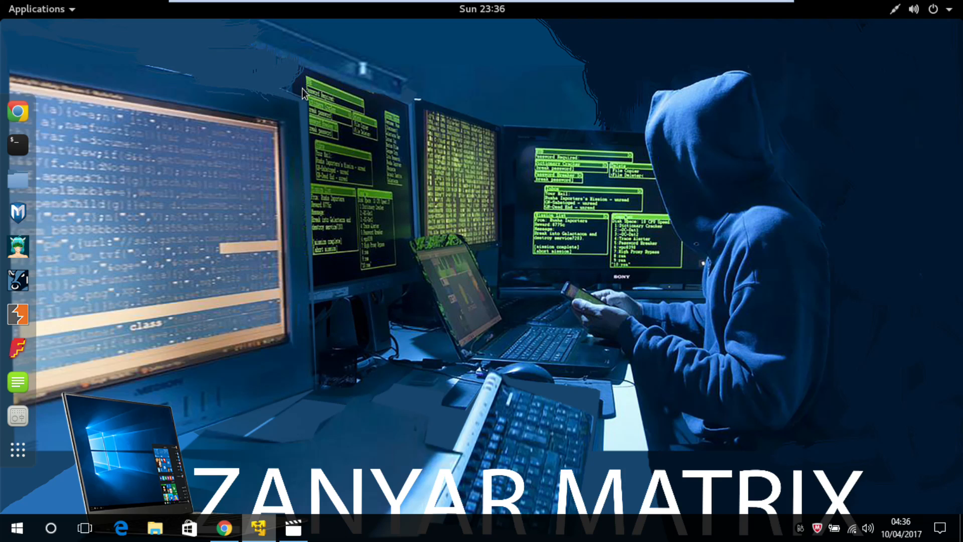
mouse_move(578, 247)
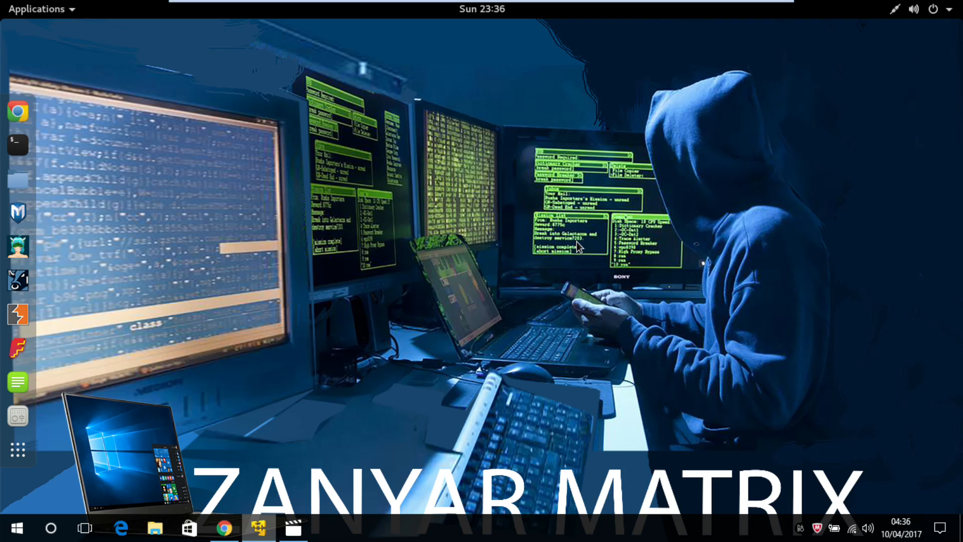
mouse_move(410, 95)
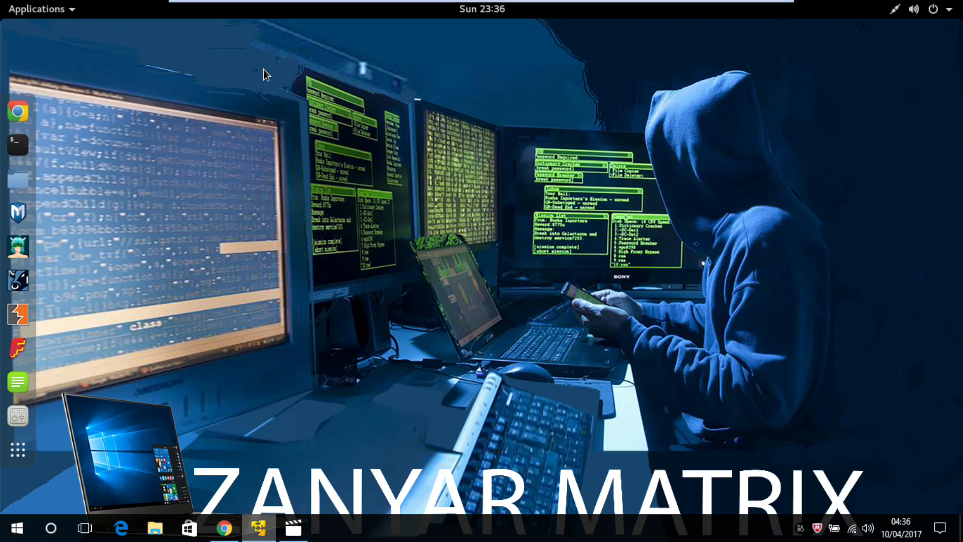
mouse_move(473, 124)
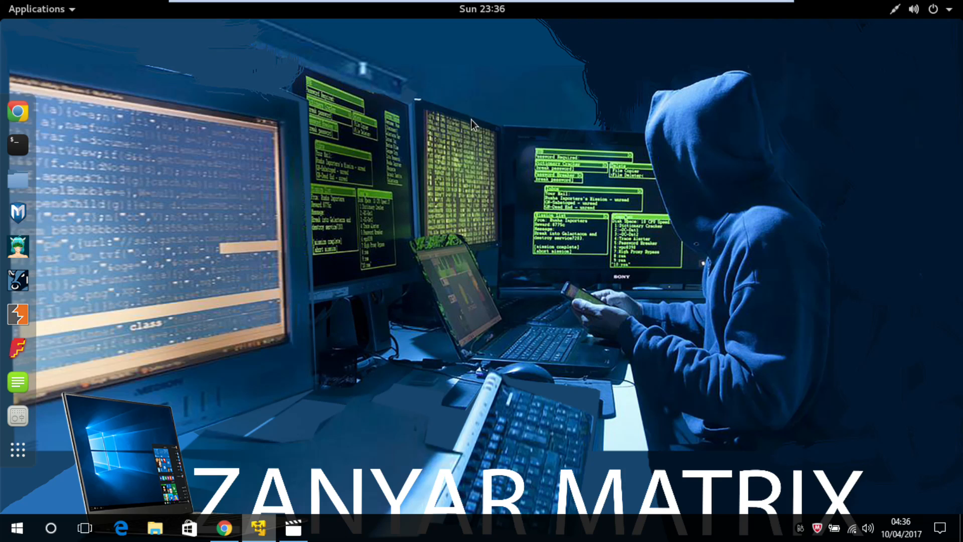
left_click(18, 146)
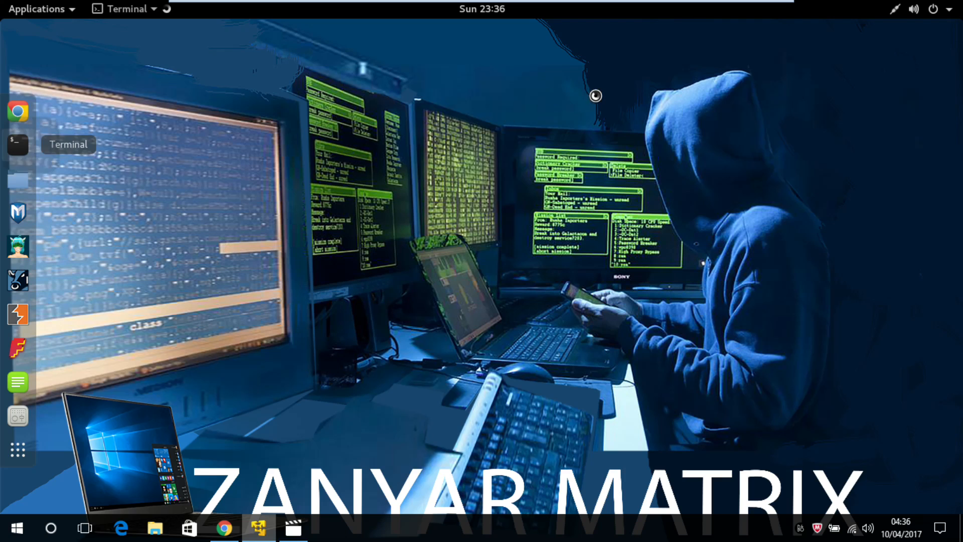
left_click(17, 145)
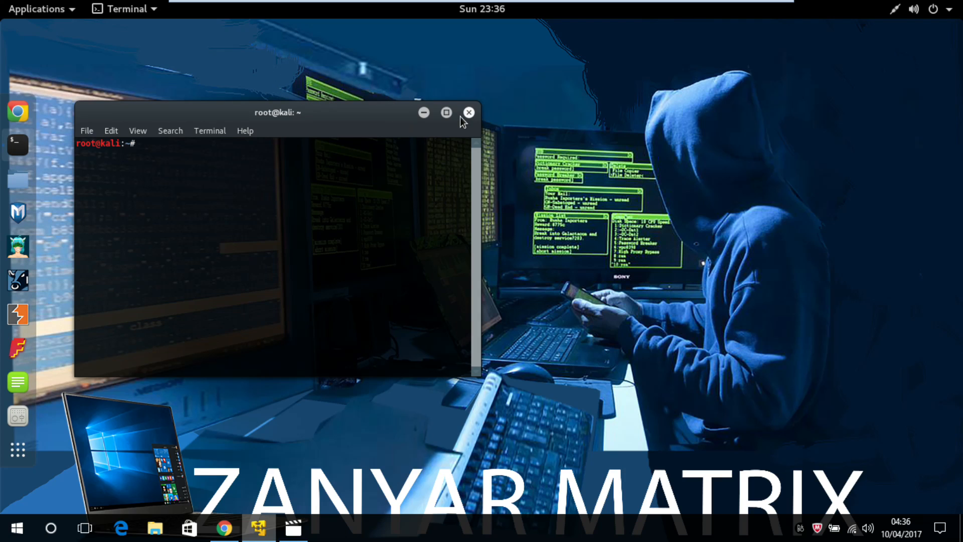
left_click(469, 112)
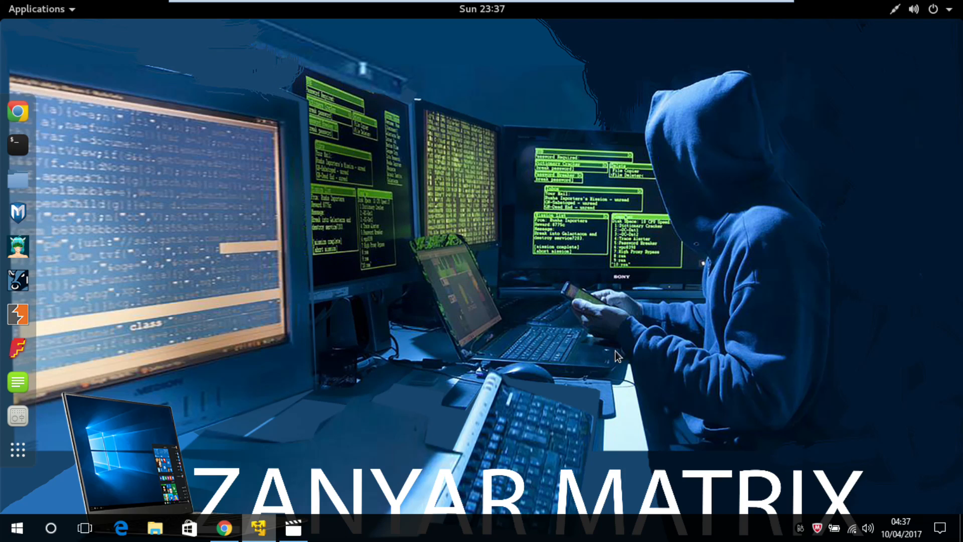
mouse_move(216, 77)
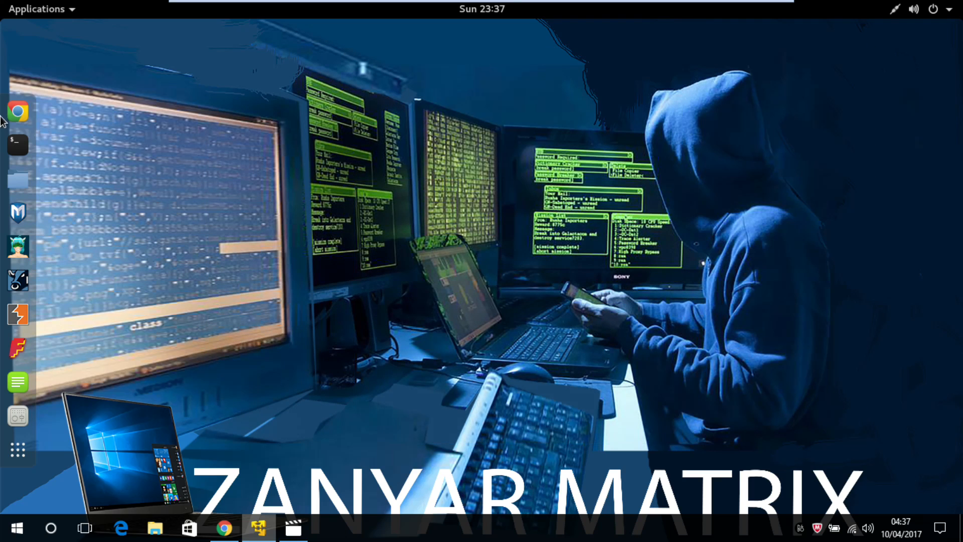
mouse_move(18, 146)
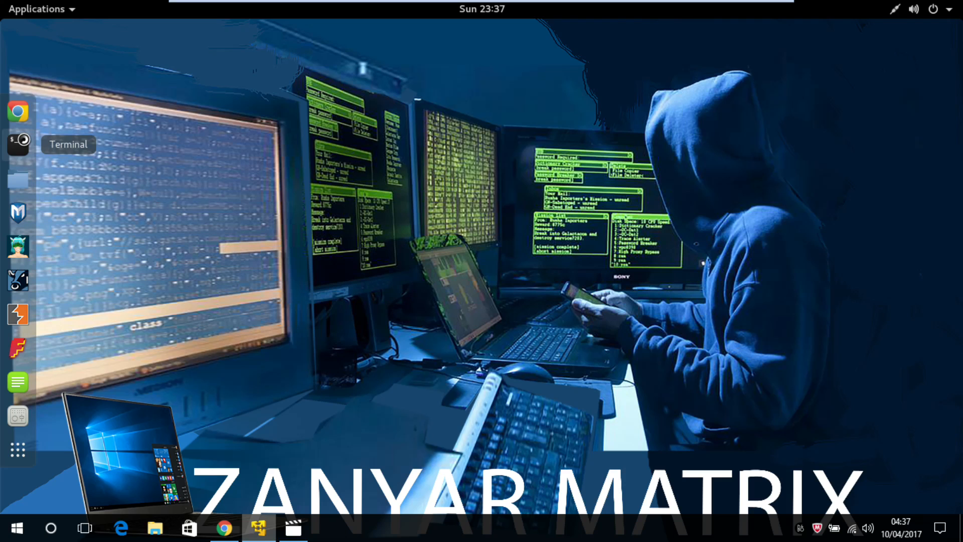
left_click(18, 144)
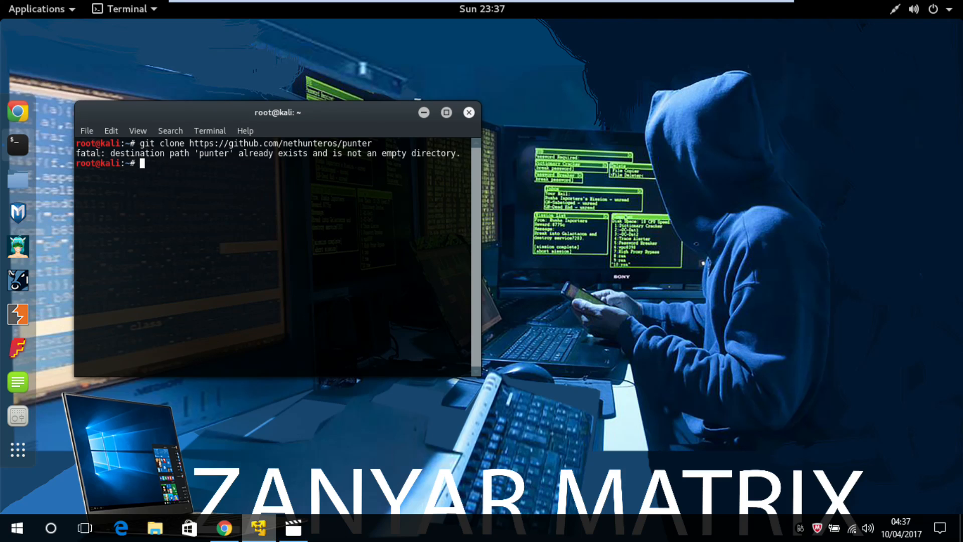
mouse_move(365, 213)
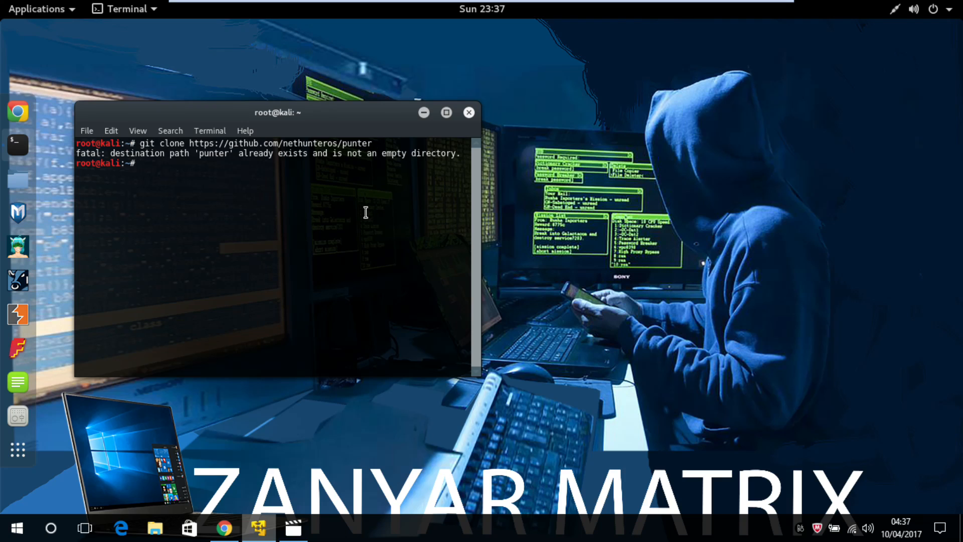
type("git clone https://github.com/nethunteros/punter")
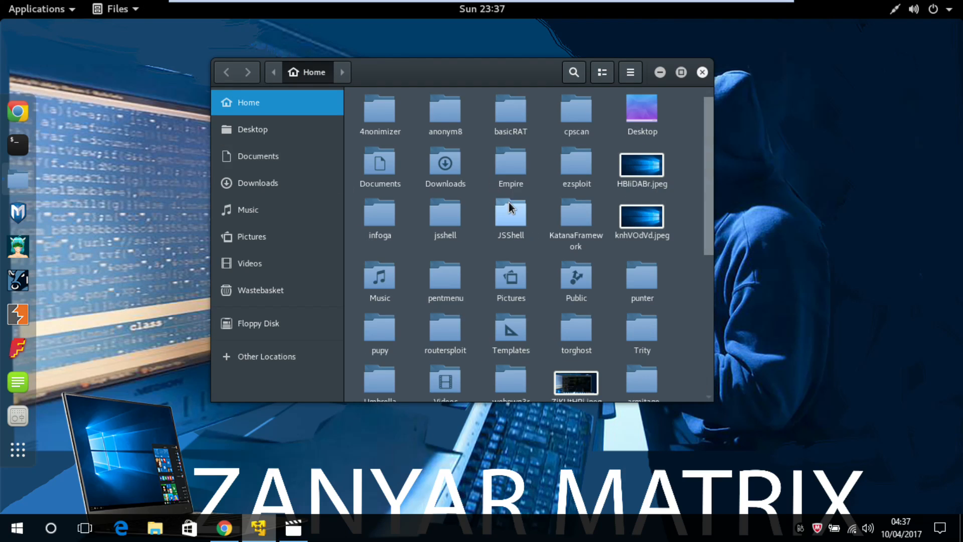
- Move the existing punter folder in Home to the Wastebasket
type("p")
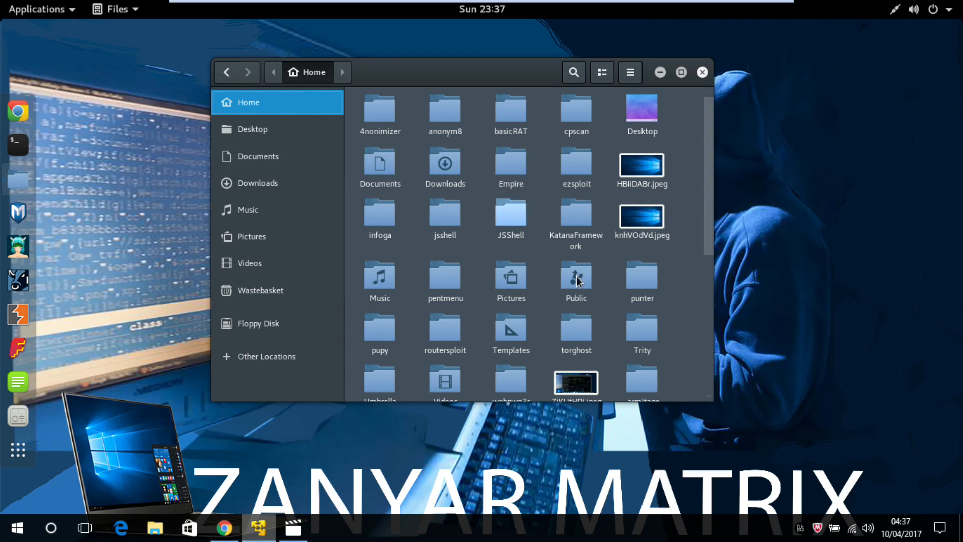
scroll("down", 3)
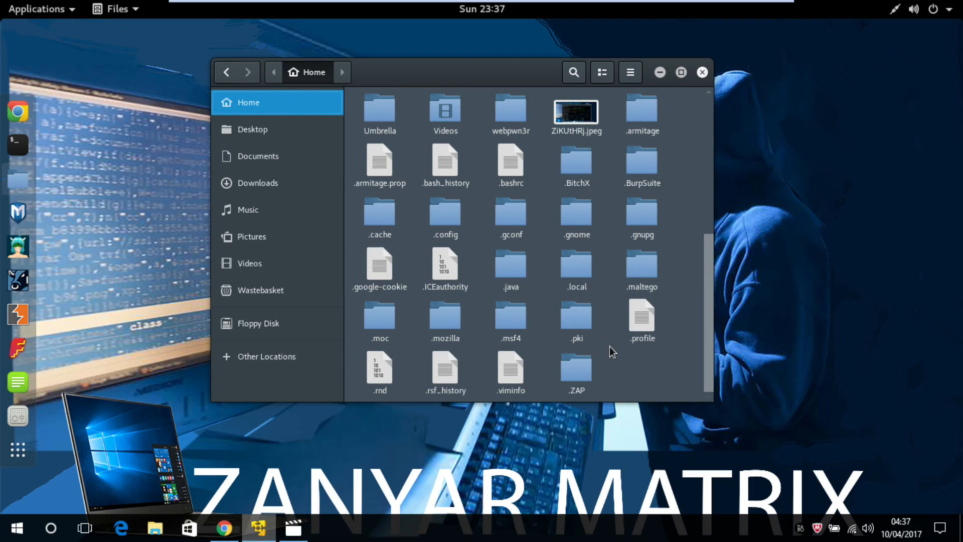
mouse_move(642, 212)
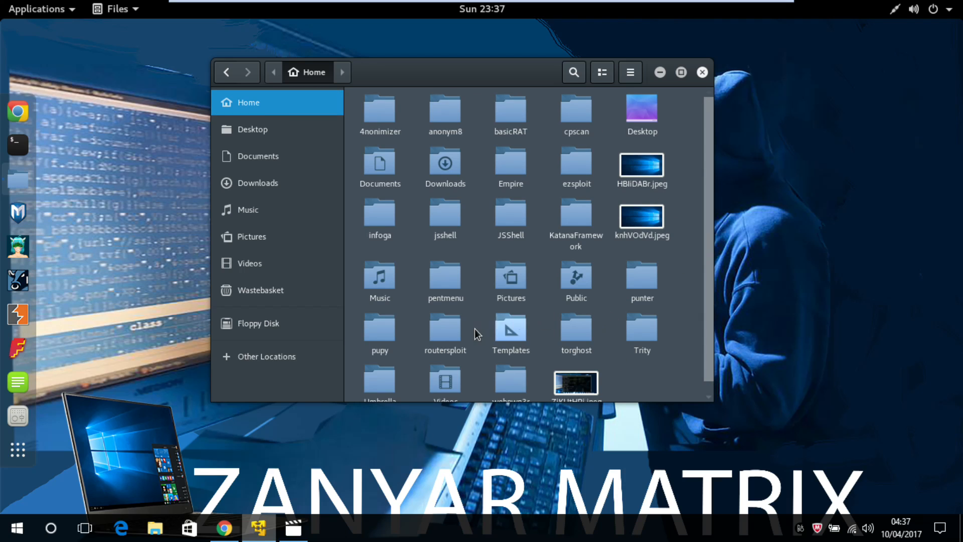
right_click(641, 280)
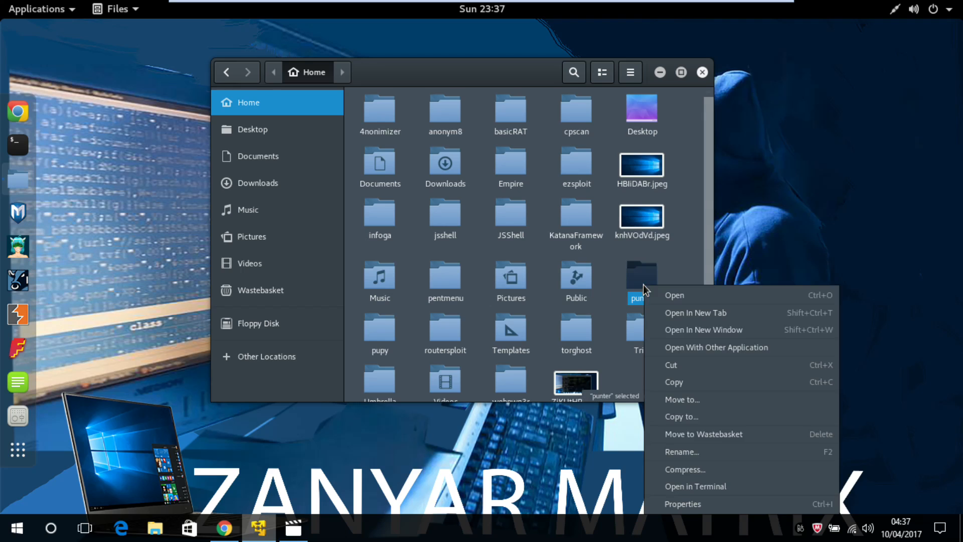
left_click(702, 72)
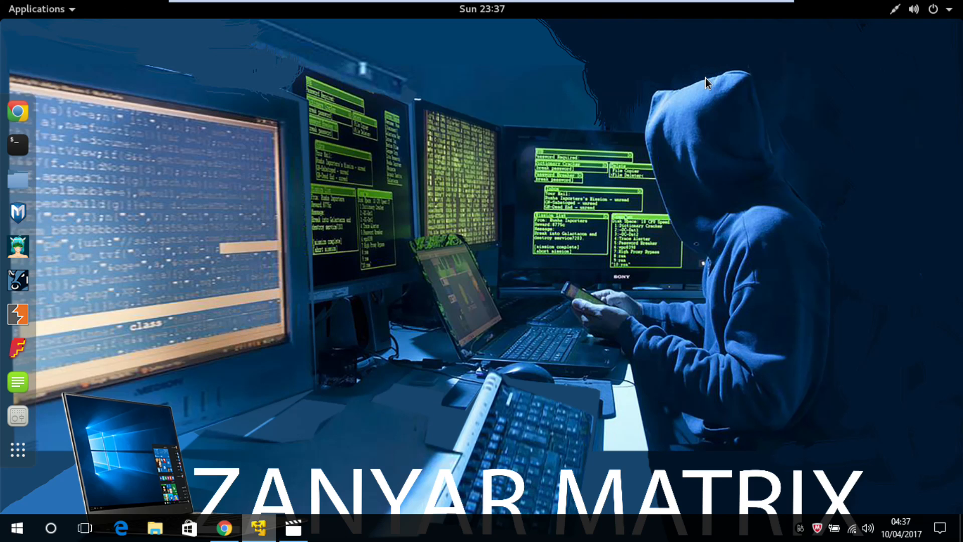
- Open a new terminal, enter the punter directory (cd punter) and list its files
left_click(18, 145)
type("git clone https://github.com/nethunteros/punter")
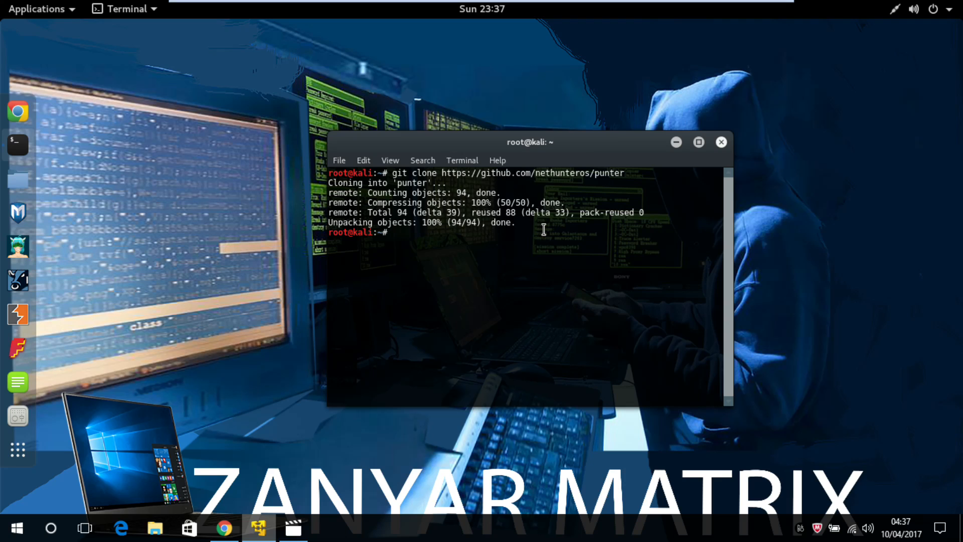
type("cd punter")
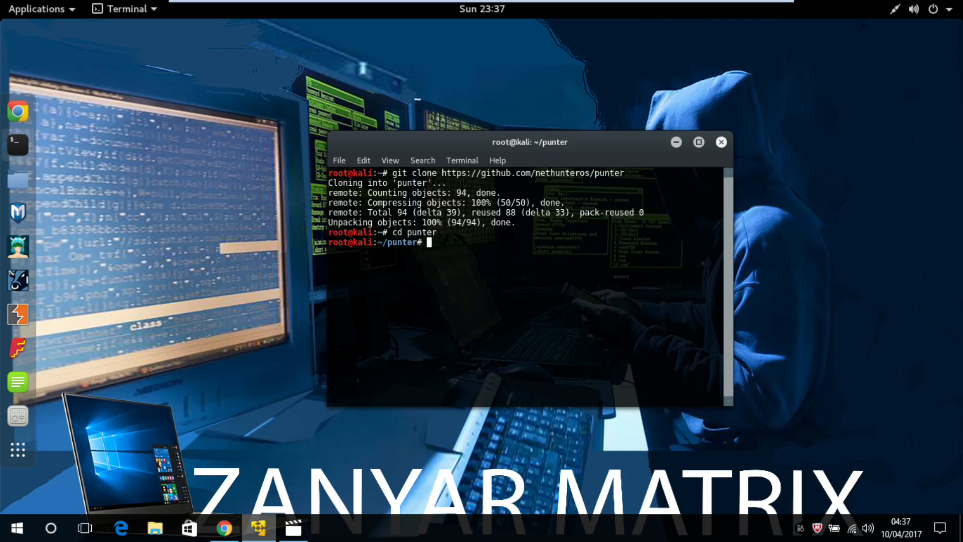
type("ls")
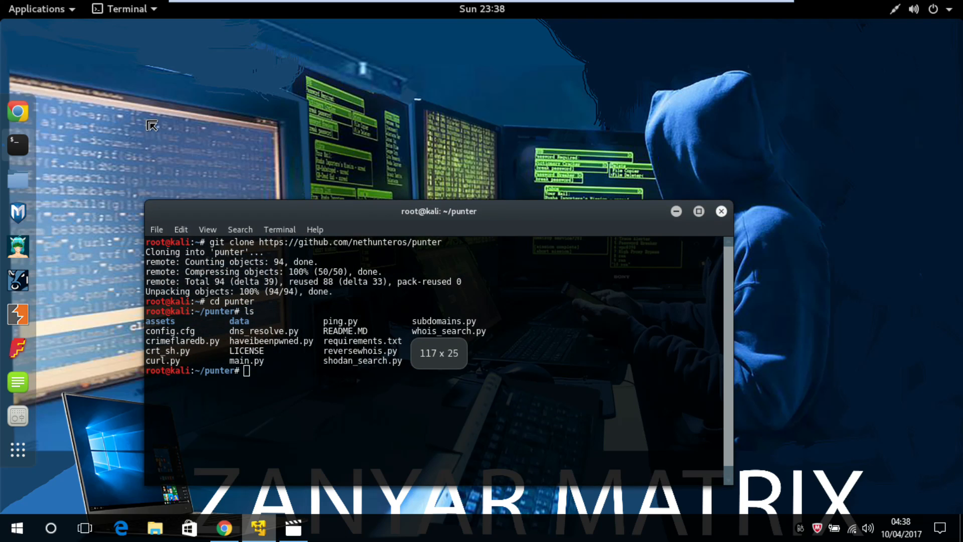
left_click_drag(437, 211, 499, 146)
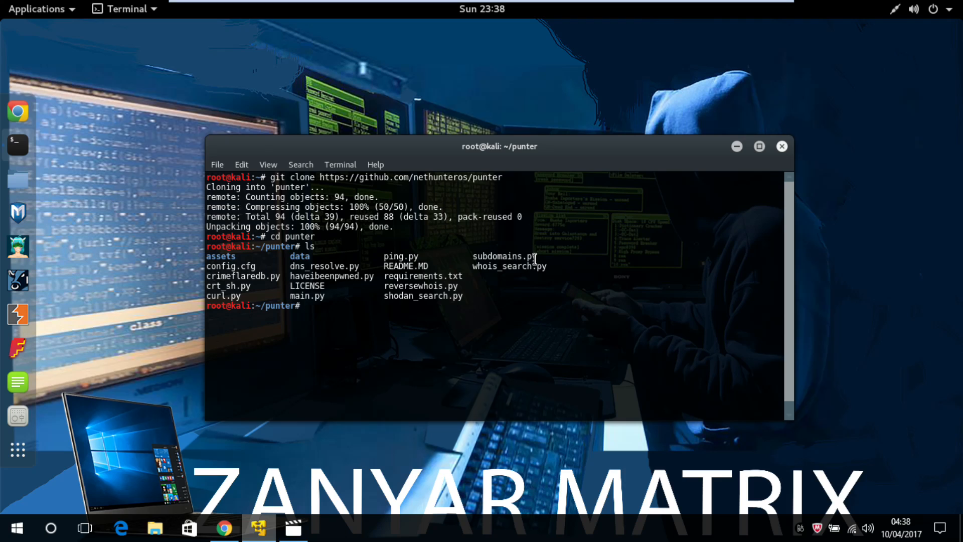
- Run pip install -r with the misspelled requirments.txt, which fails
type("pip")
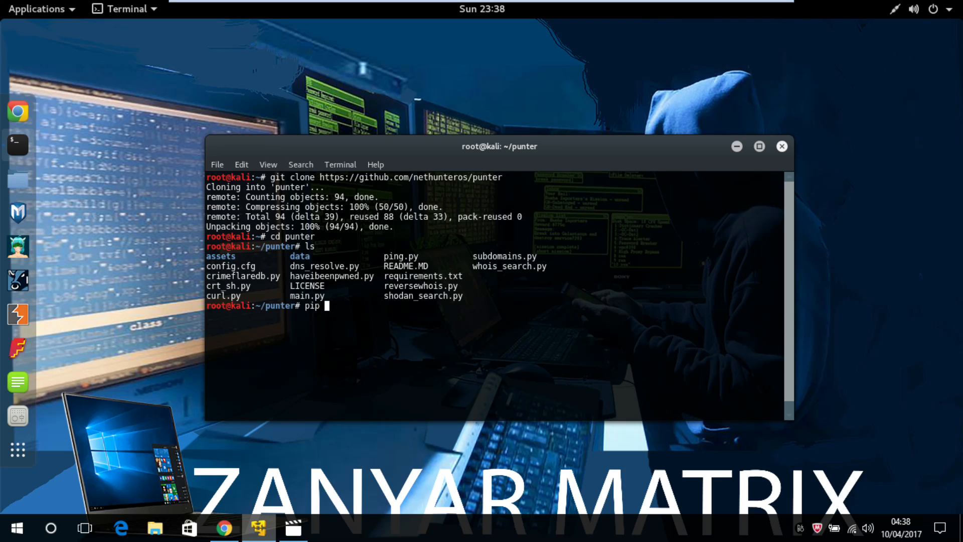
type("install")
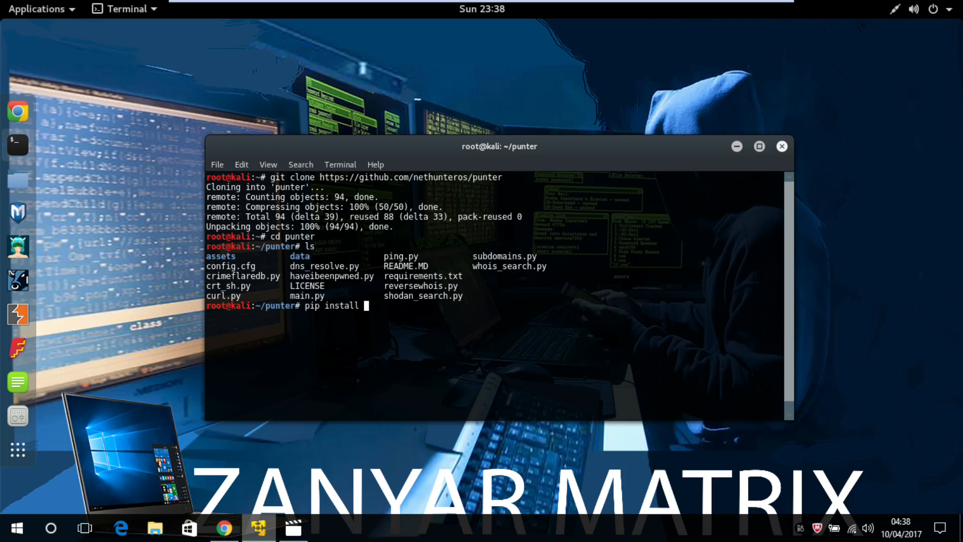
type("-r re")
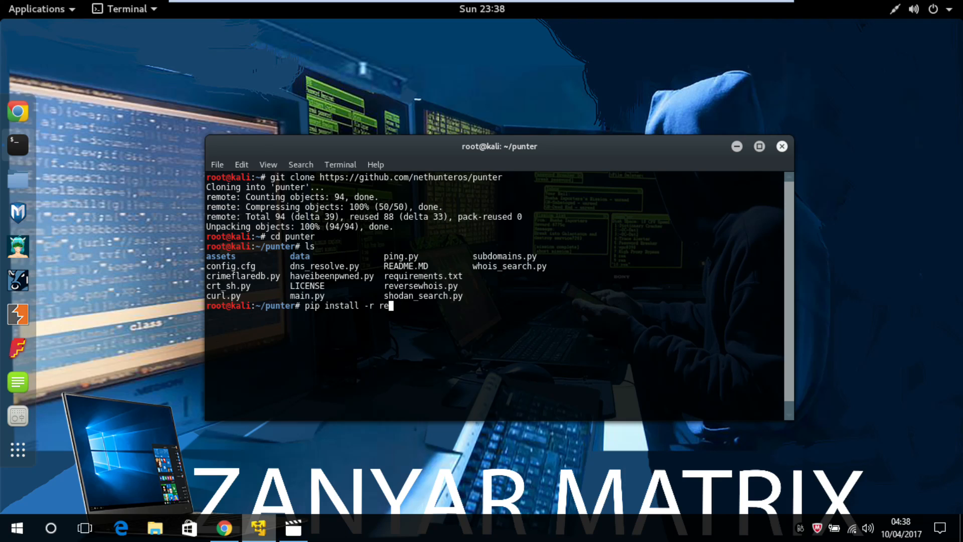
type("qu")
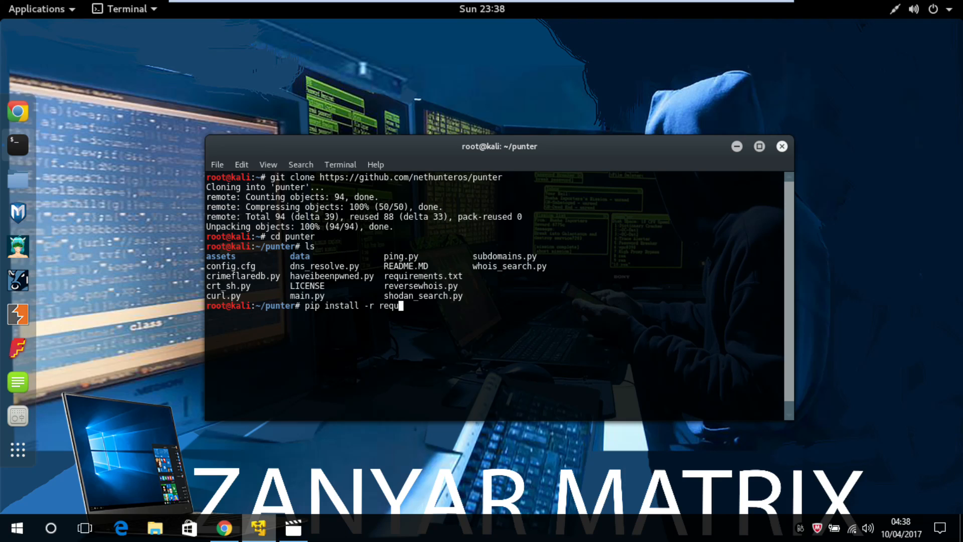
type("rment")
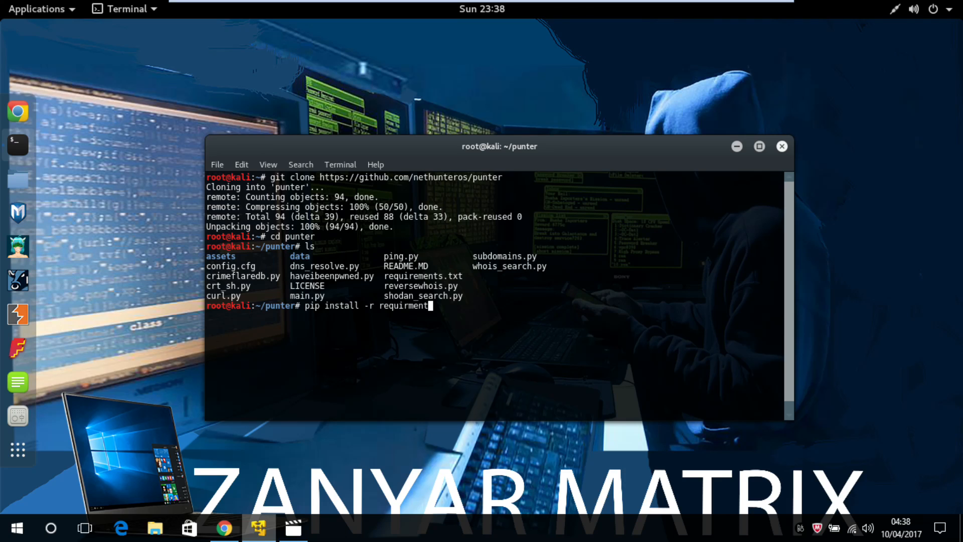
type("s.txt")
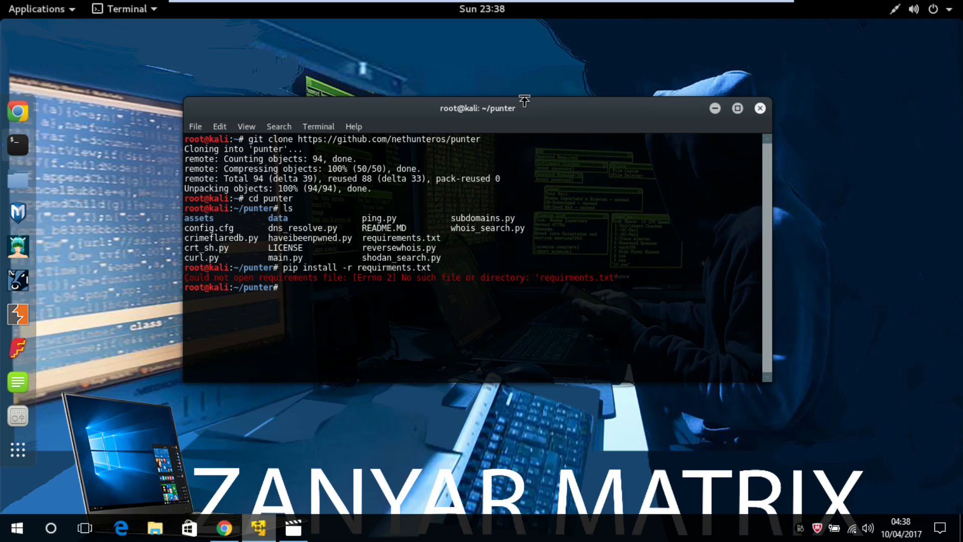
mouse_move(566, 312)
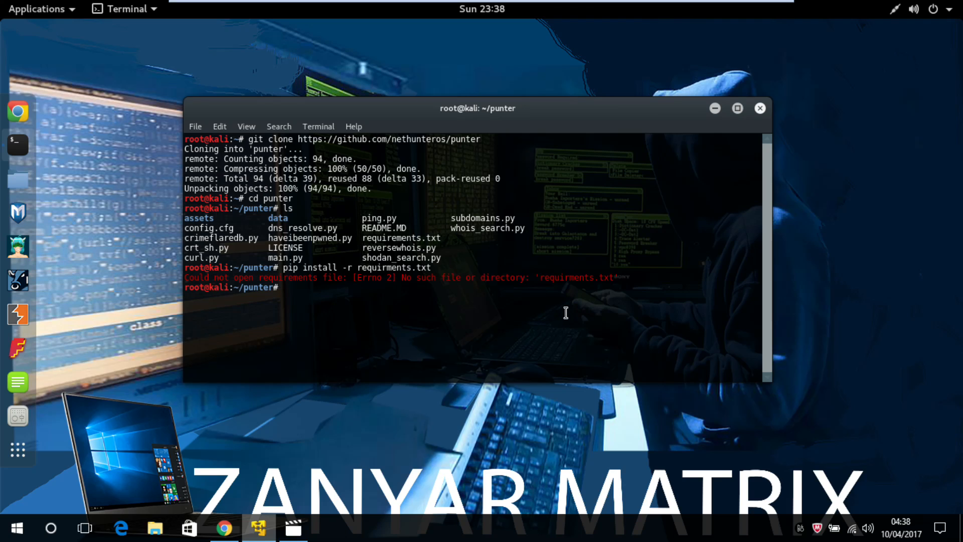
- Rerun pip install with the corrected requirements.txt, then list the punter folder again
type("pip install -r requirments.txt")
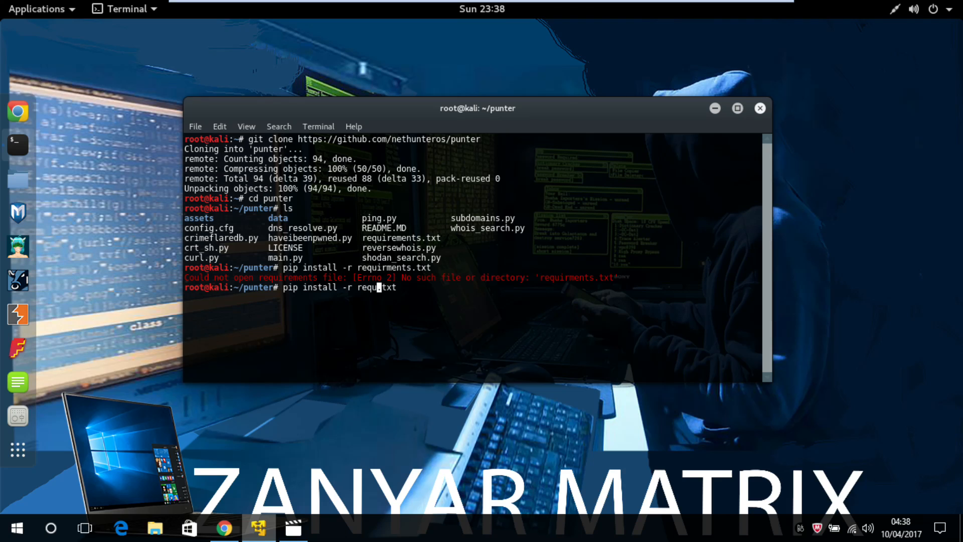
type("irements")
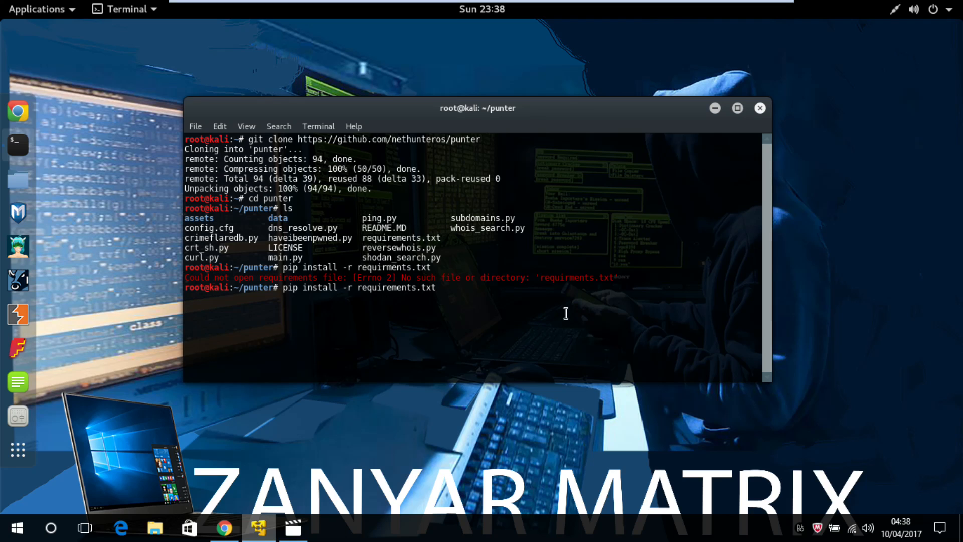
key("Return")
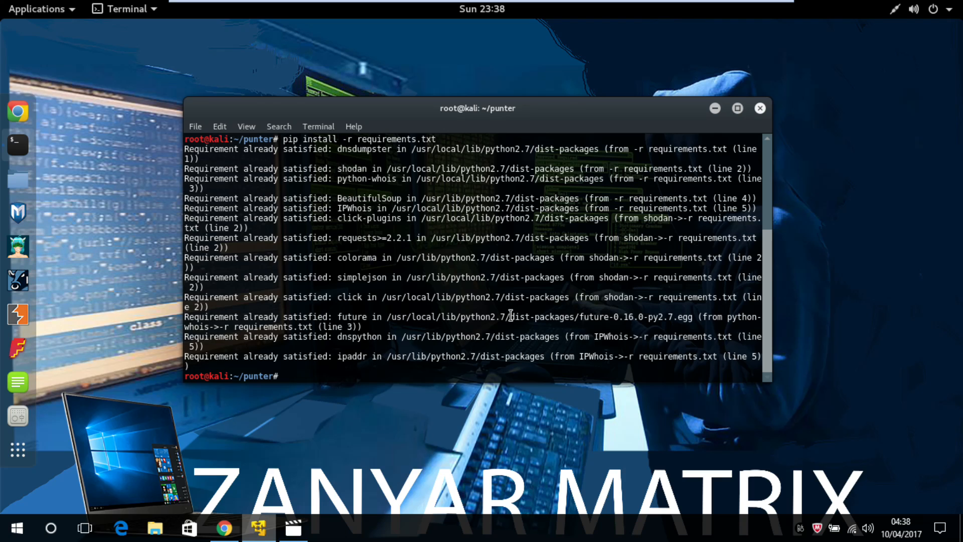
type("ls")
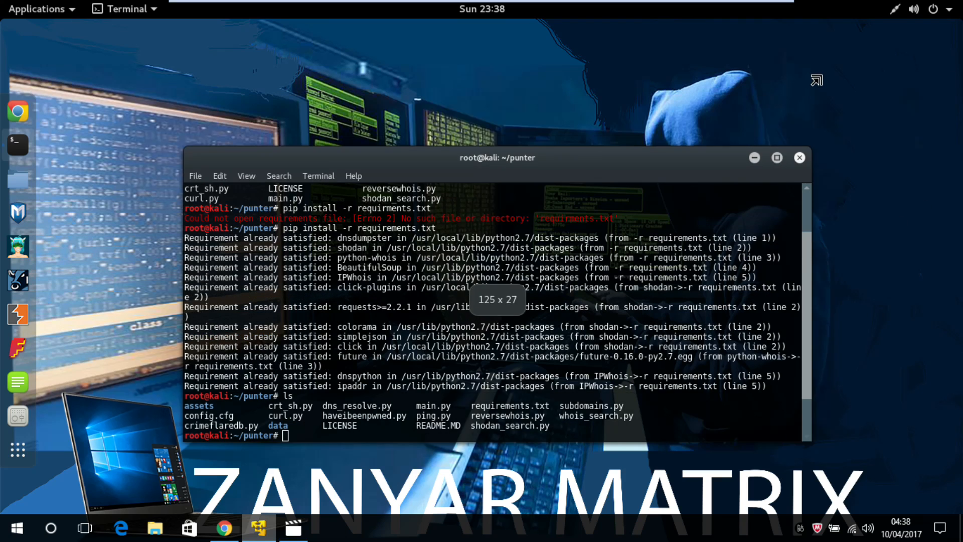
- Run python main.py --help to print Punter's target, config and crimeflare options
left_click_drag(498, 157, 482, 136)
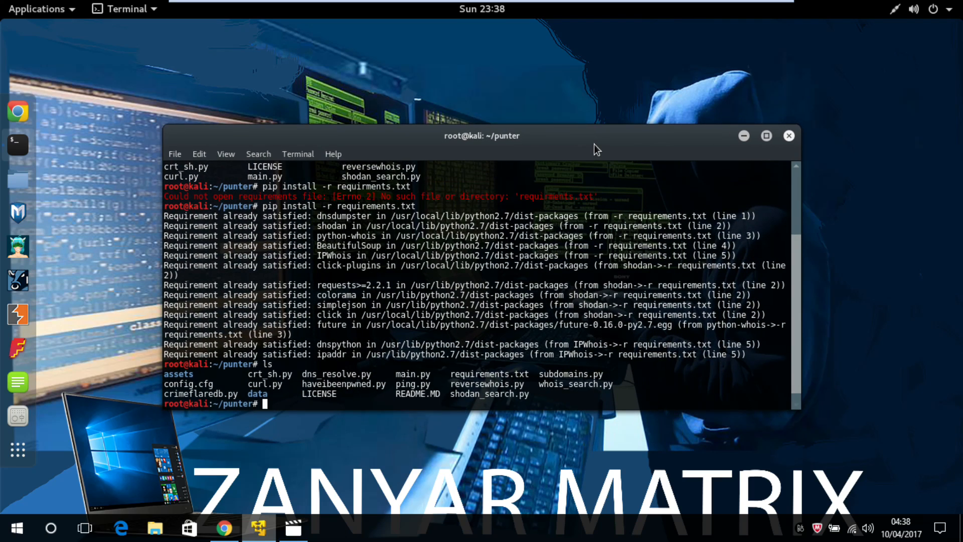
type("pyth")
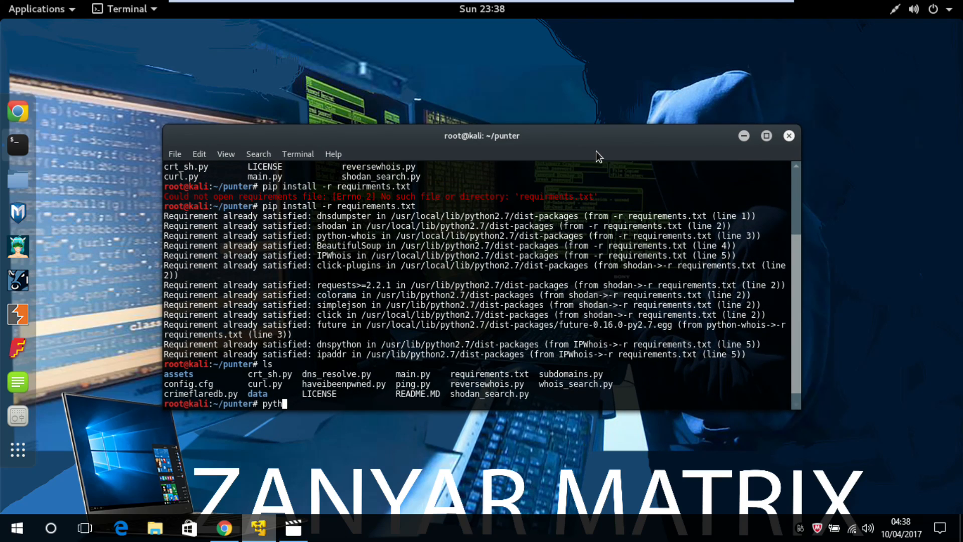
type("on")
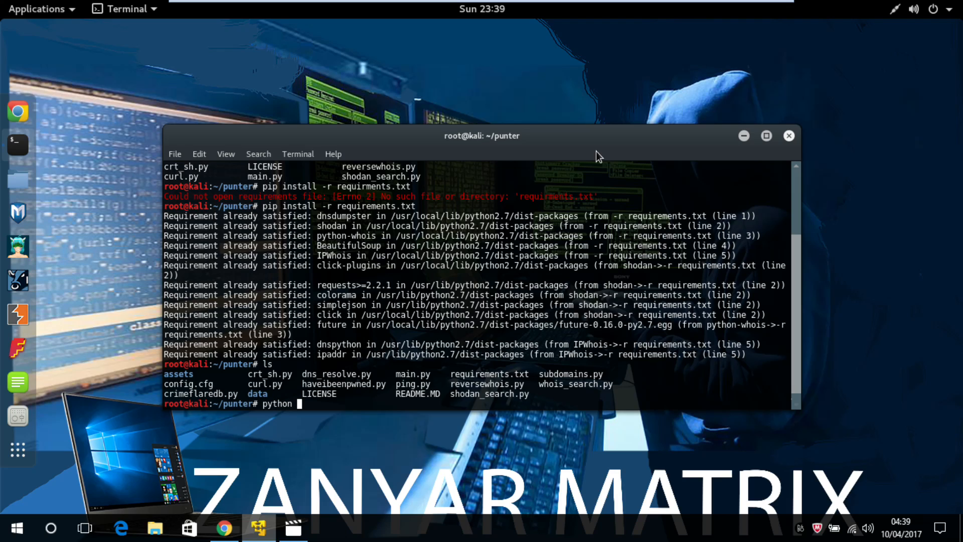
type("m")
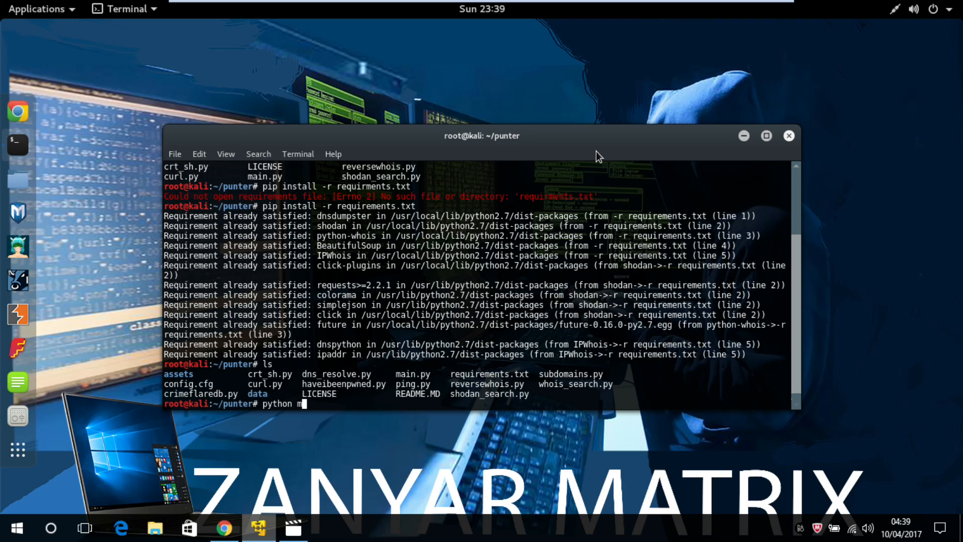
type("in")
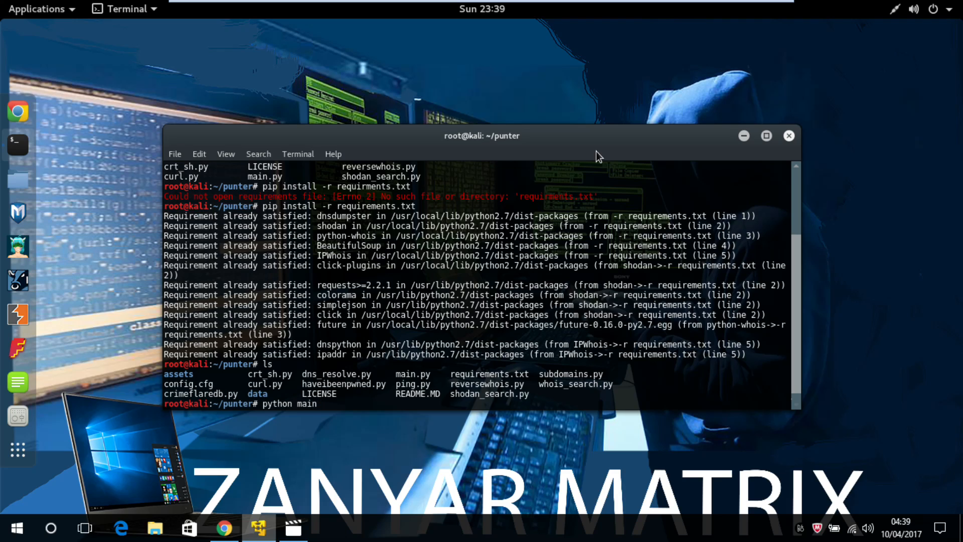
type(".py")
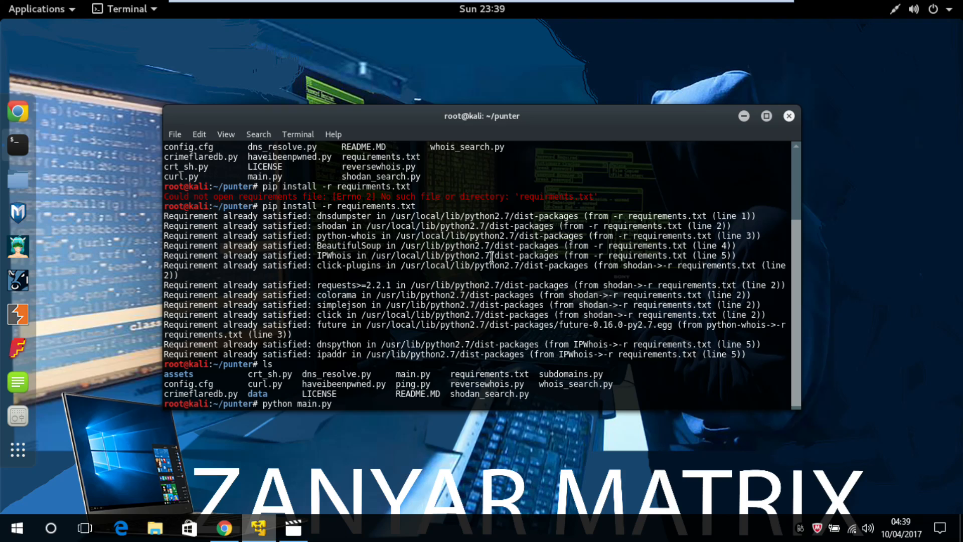
type("-")
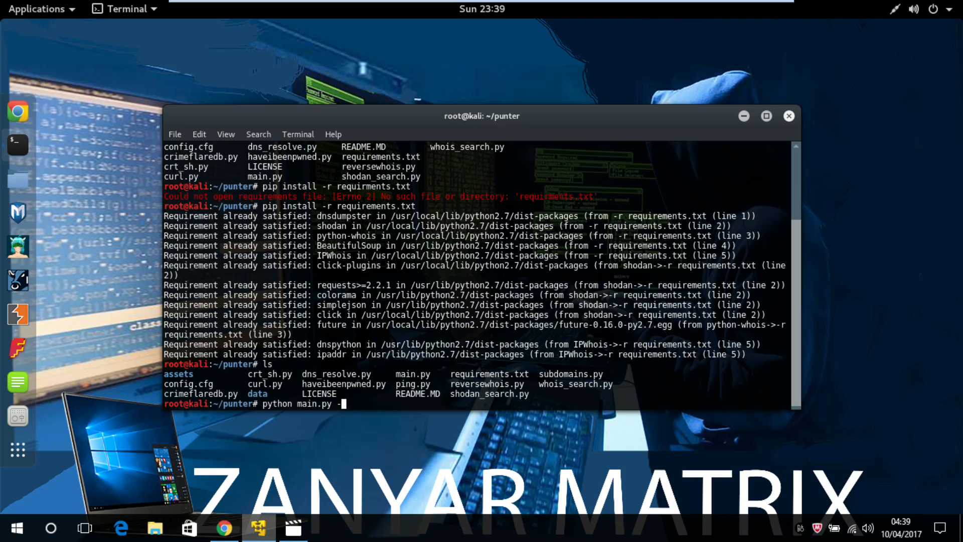
type("t")
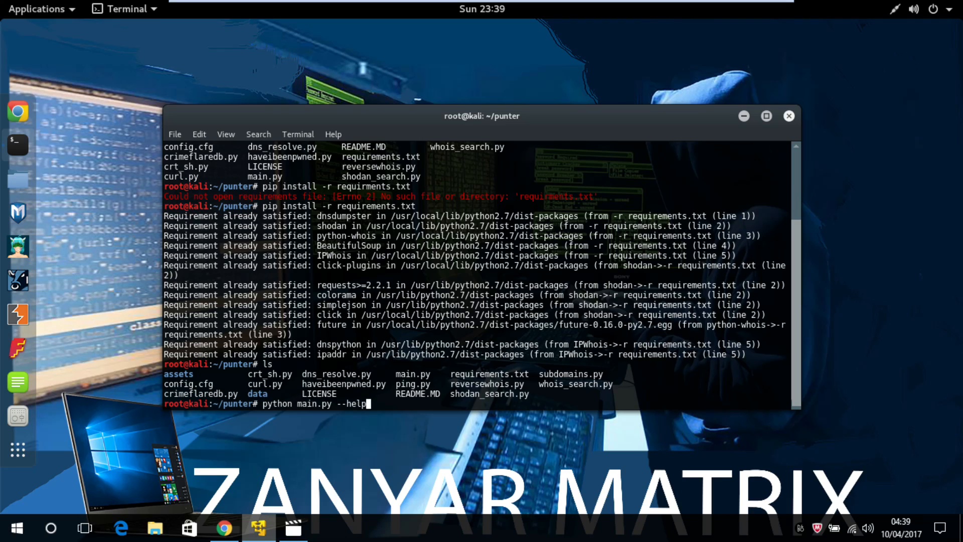
key("ctrl+c")
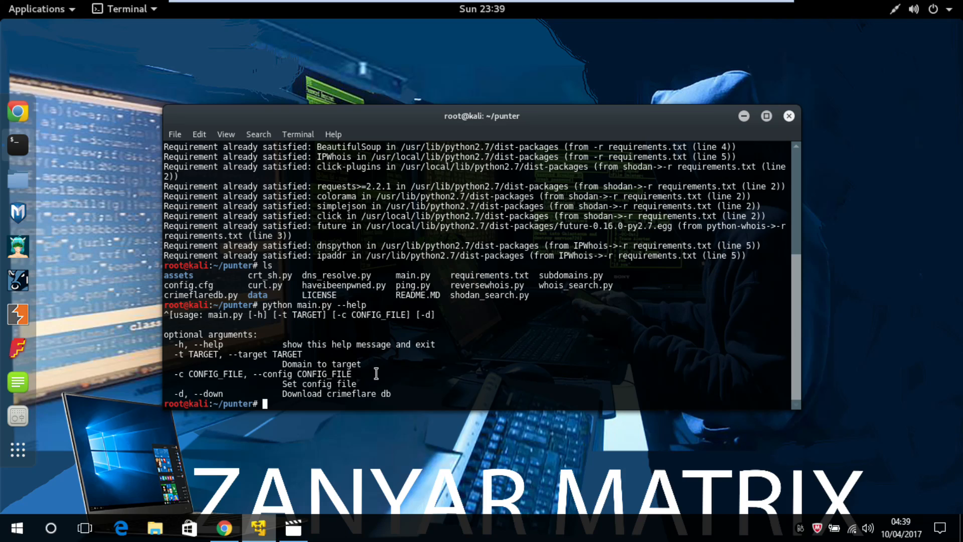
- Type python main.py -t h4kurd.com at the prompt without running it
type("python main.py --help")
type("python main.py -t")
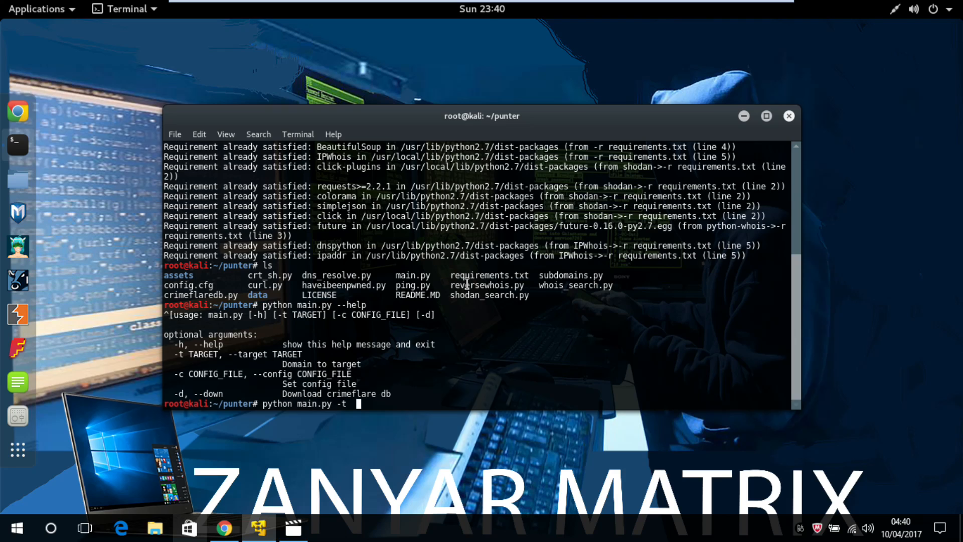
type("h")
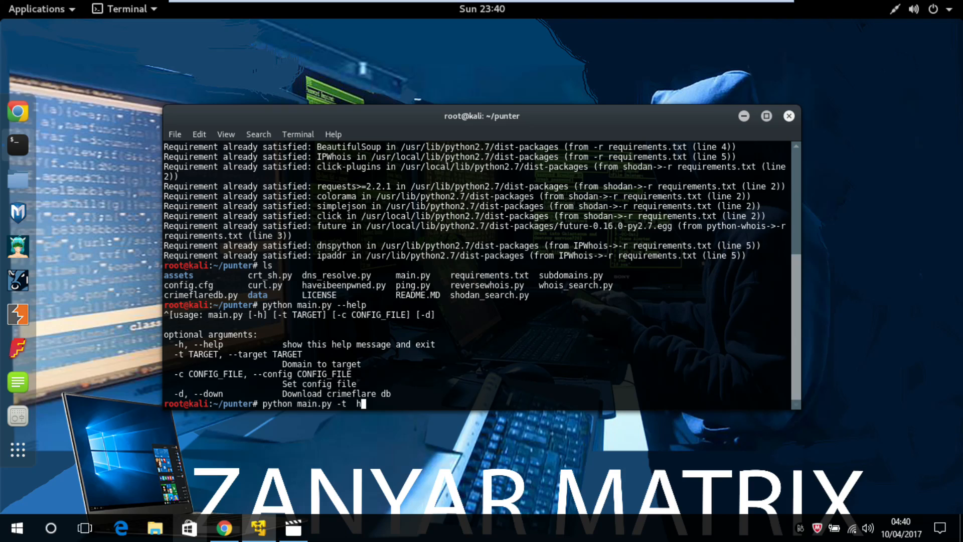
type("4kurd.c")
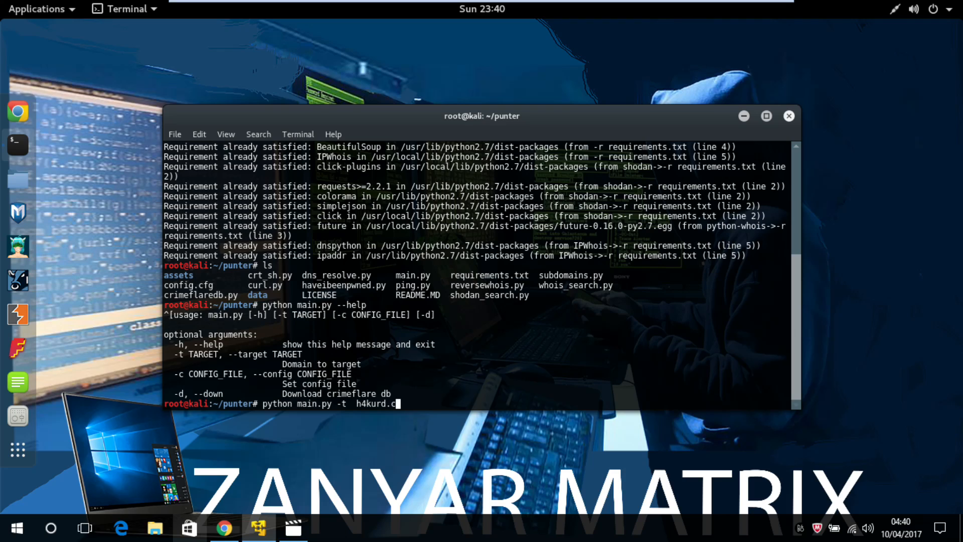
type("om")
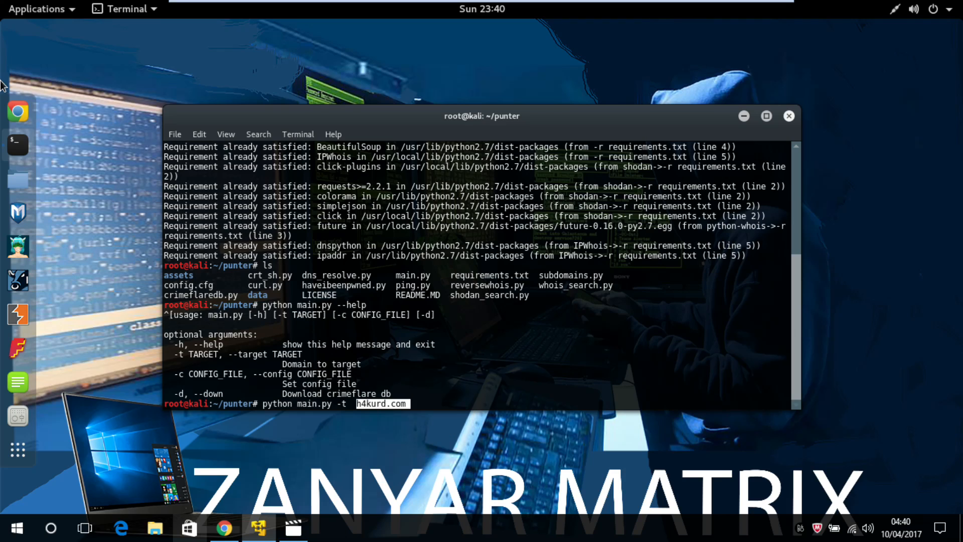
- Ping h4kurd.com from a second terminal (104.31.5.185), then close that window
right_click(17, 146)
type("pi")
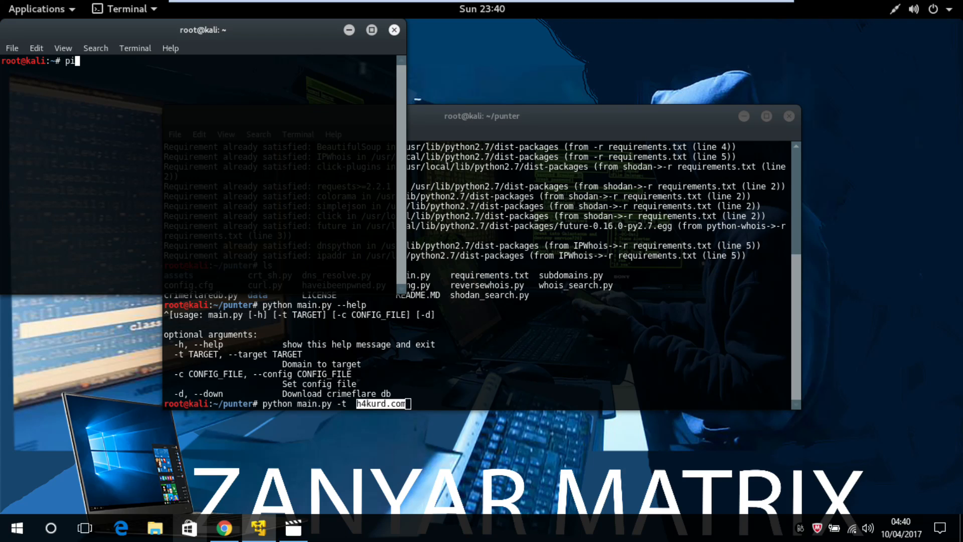
left_click(135, 48)
type("ng h4kurd.com")
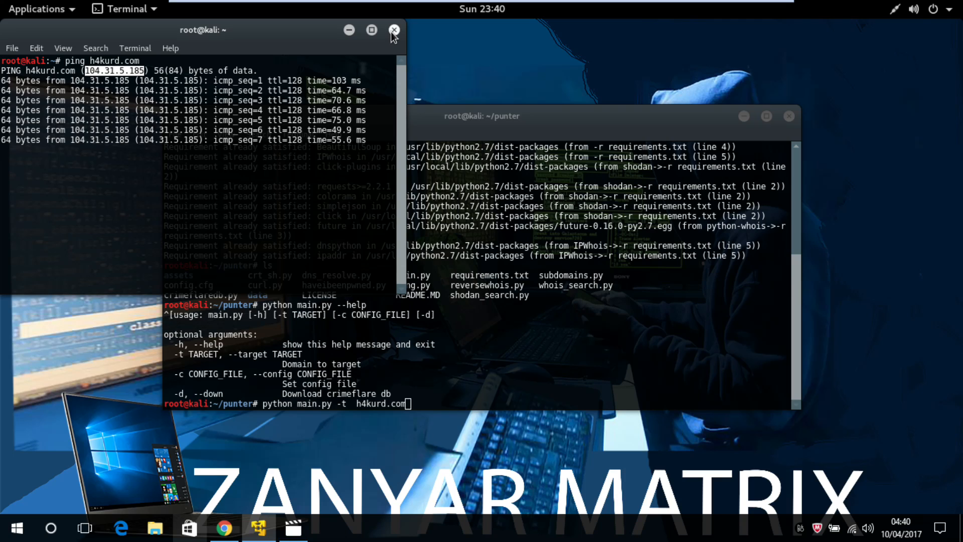
left_click(393, 30)
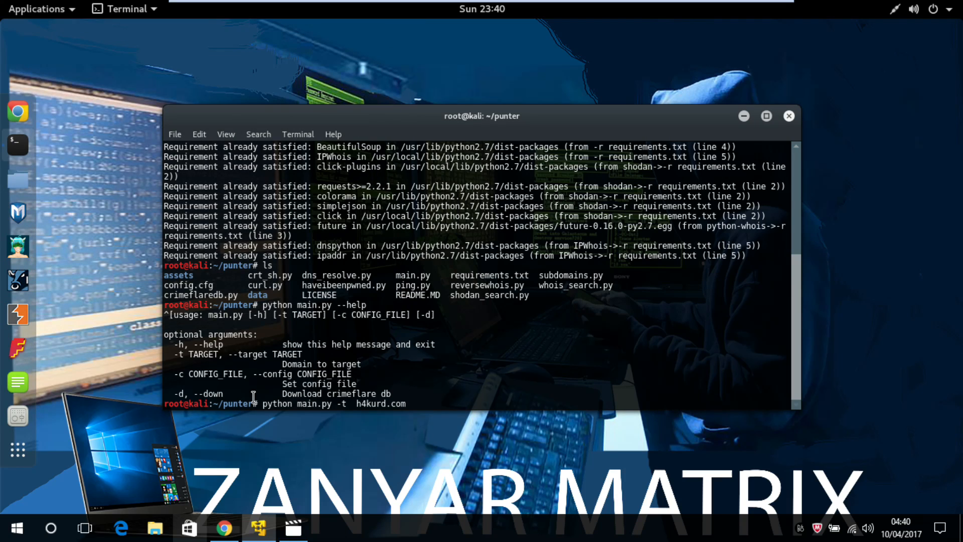
double_click(380, 403)
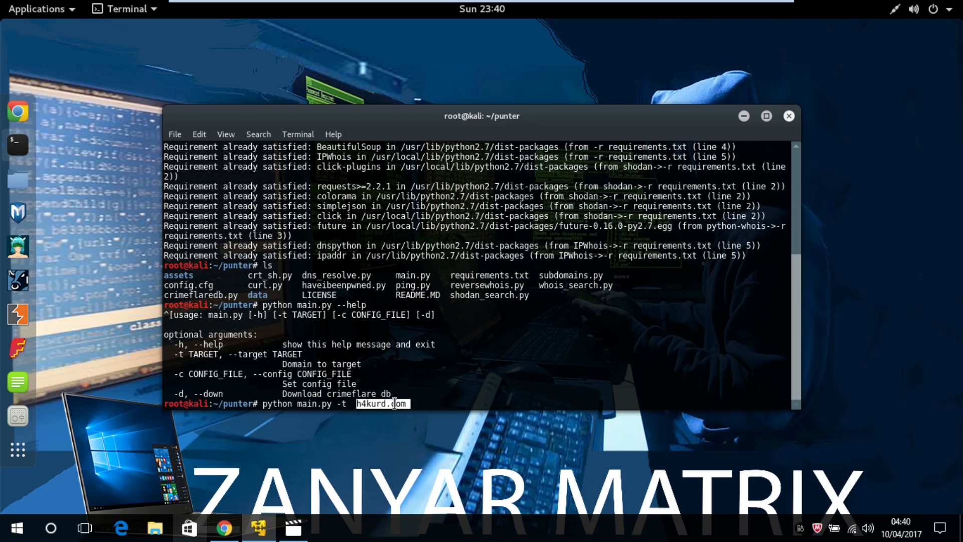
type("c")
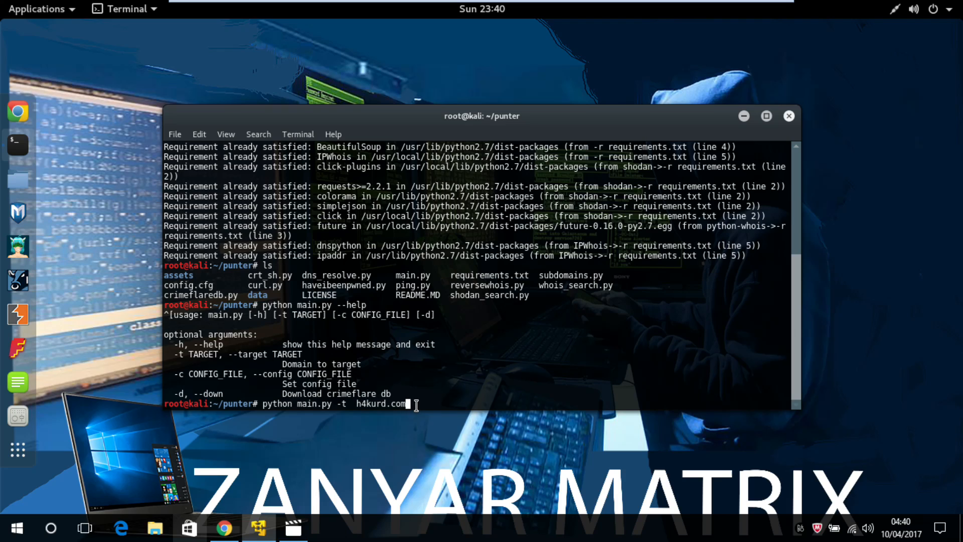
mouse_move(422, 395)
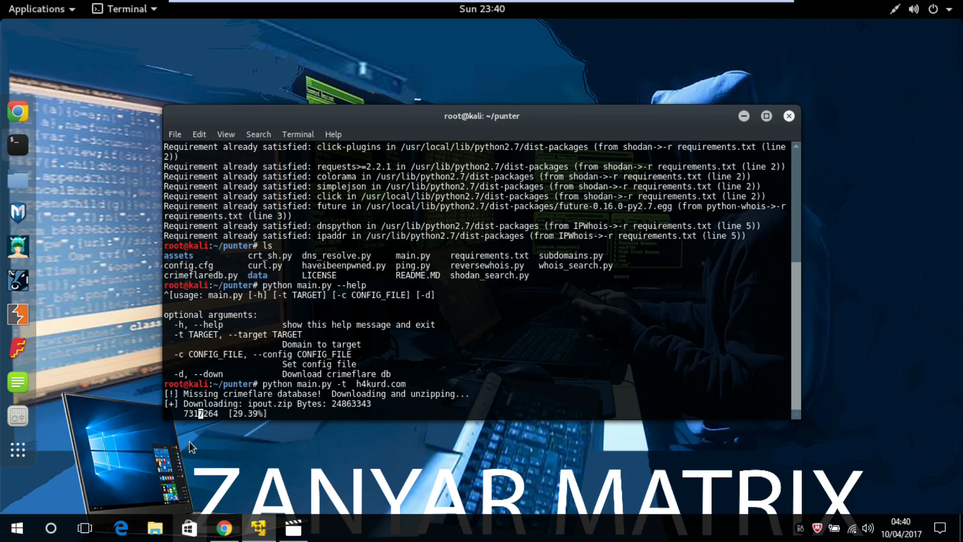
mouse_move(493, 331)
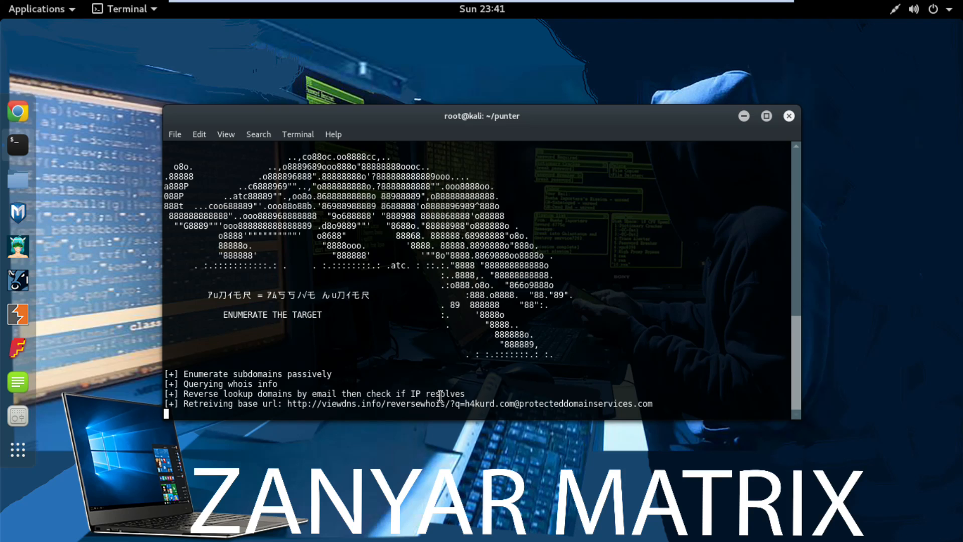
- Right-click the viewdns.info reverse whois link in Punter's output
right_click(427, 402)
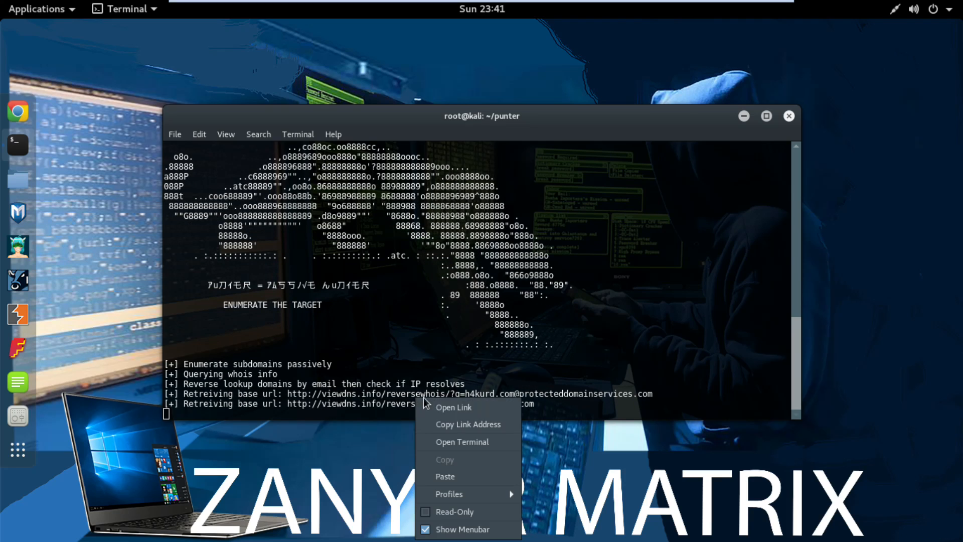
- Open the reverse whois link in Firefox and inspect h4kurd.com's 2007-11-20 NAME.COM registration
left_click(452, 407)
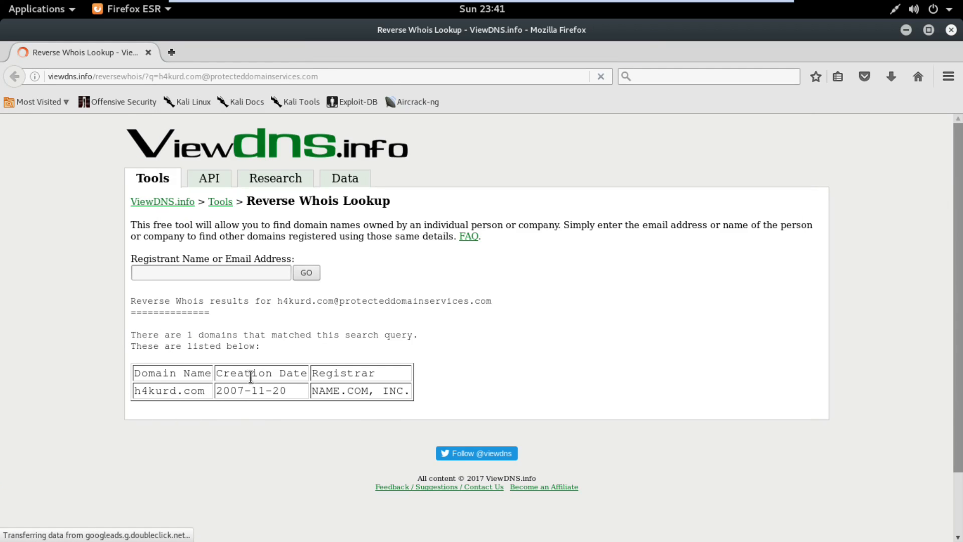
double_click(251, 391)
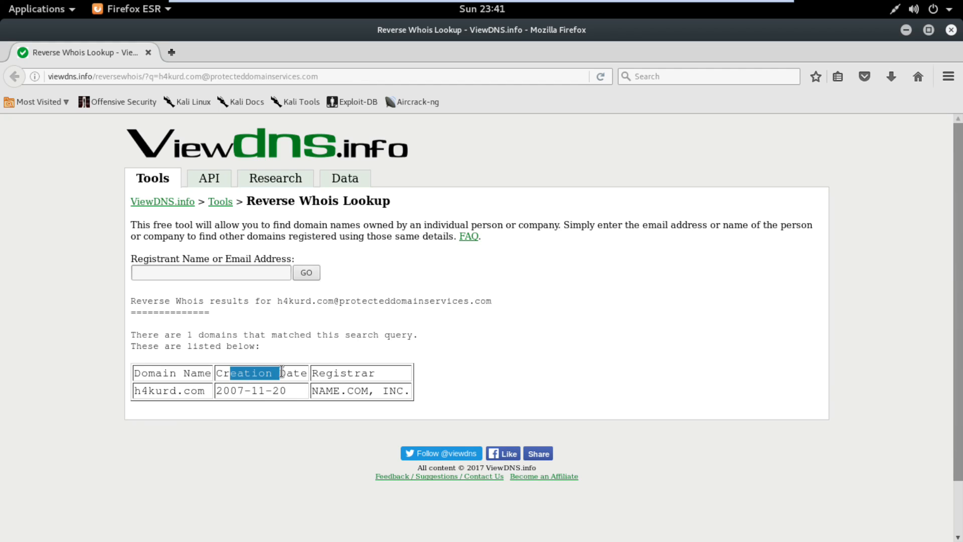
left_click(283, 386)
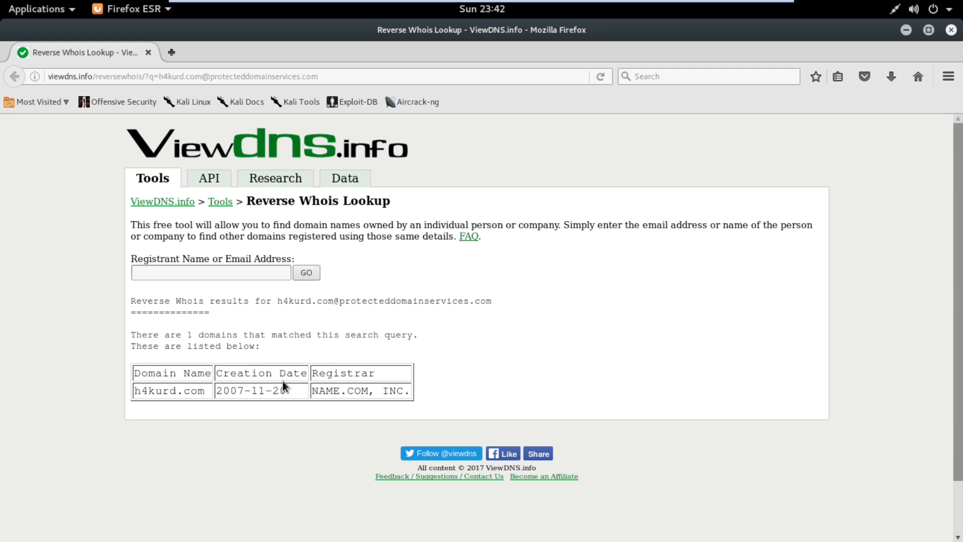
mouse_move(361, 198)
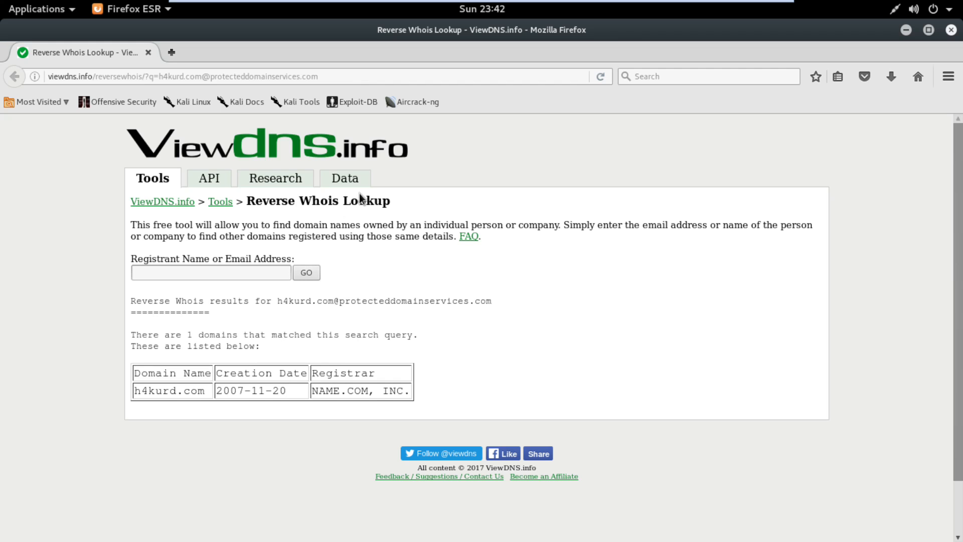
mouse_move(202, 265)
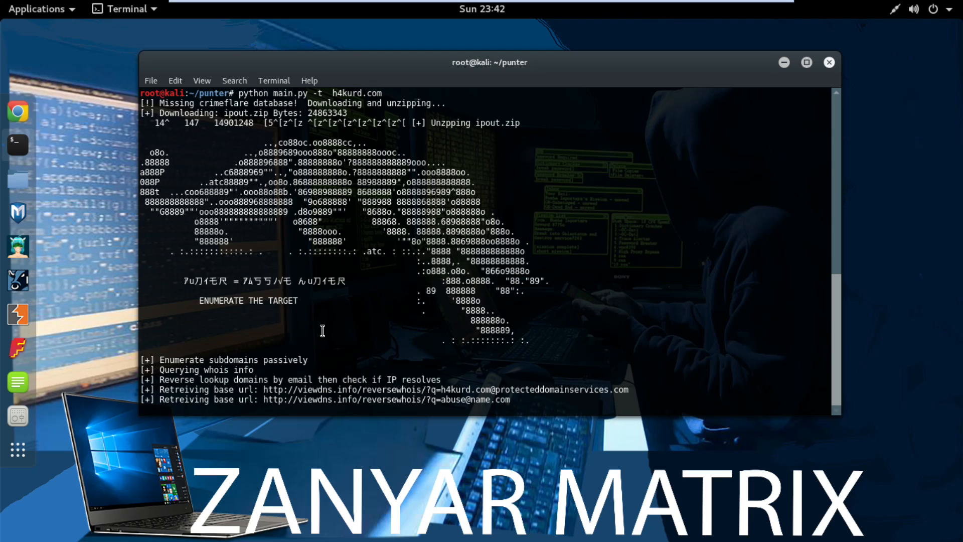
- Enlarge the terminal to review Punter's DNS, MX, whois email and associated-domain results
left_click_drag(489, 62, 465, 43)
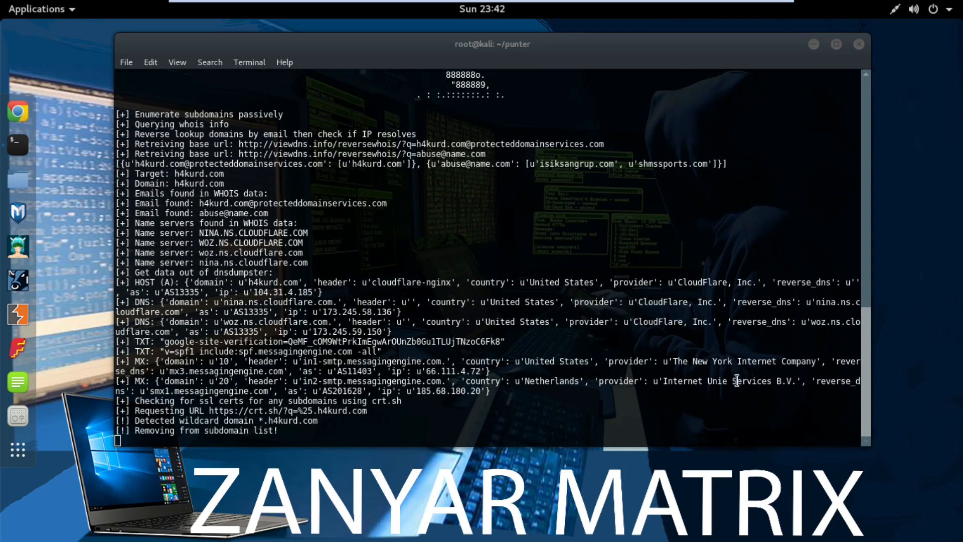
mouse_move(158, 174)
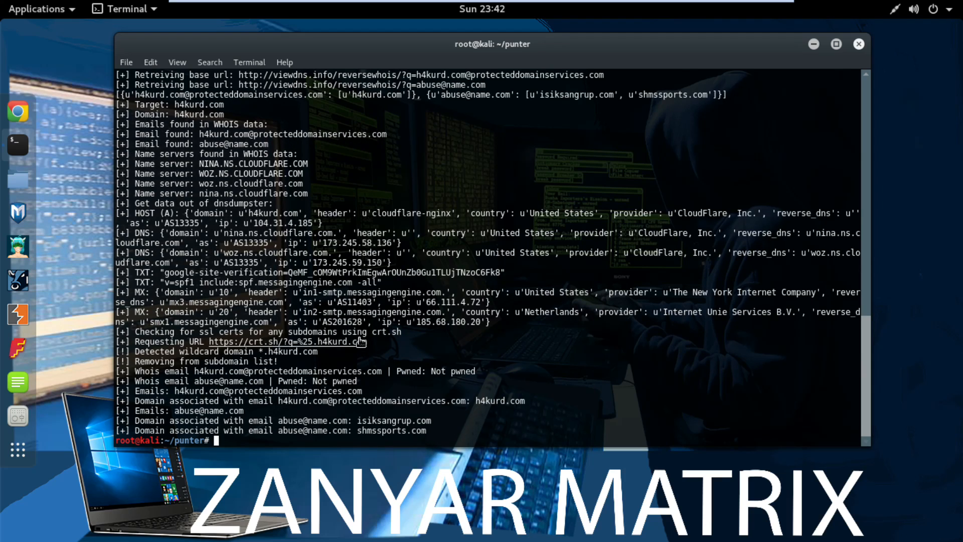
mouse_move(433, 416)
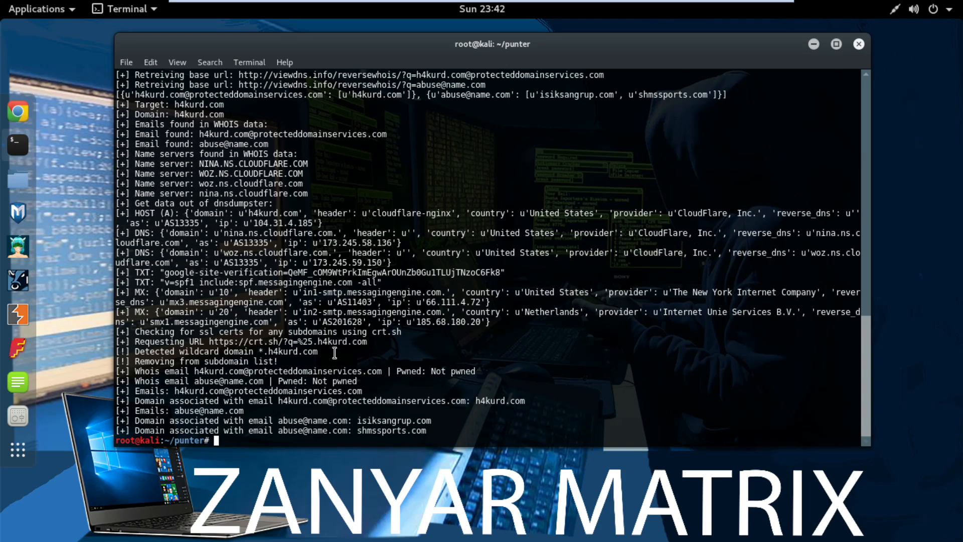
mouse_move(458, 328)
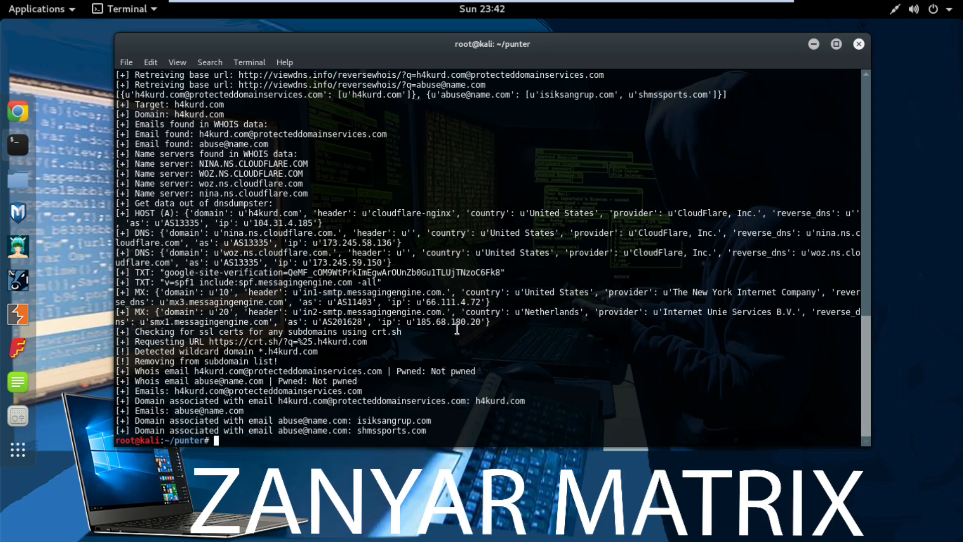
double_click(449, 322)
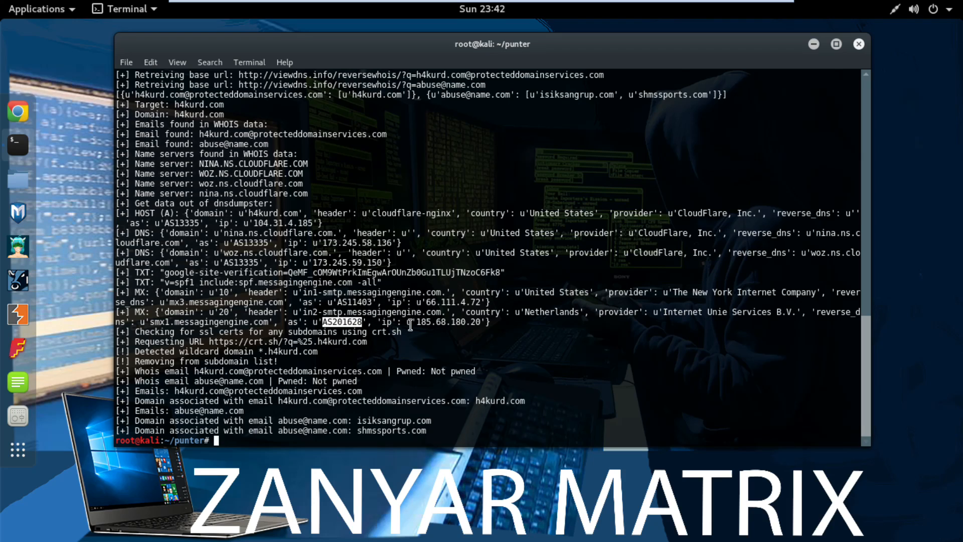
left_click_drag(418, 321, 476, 321)
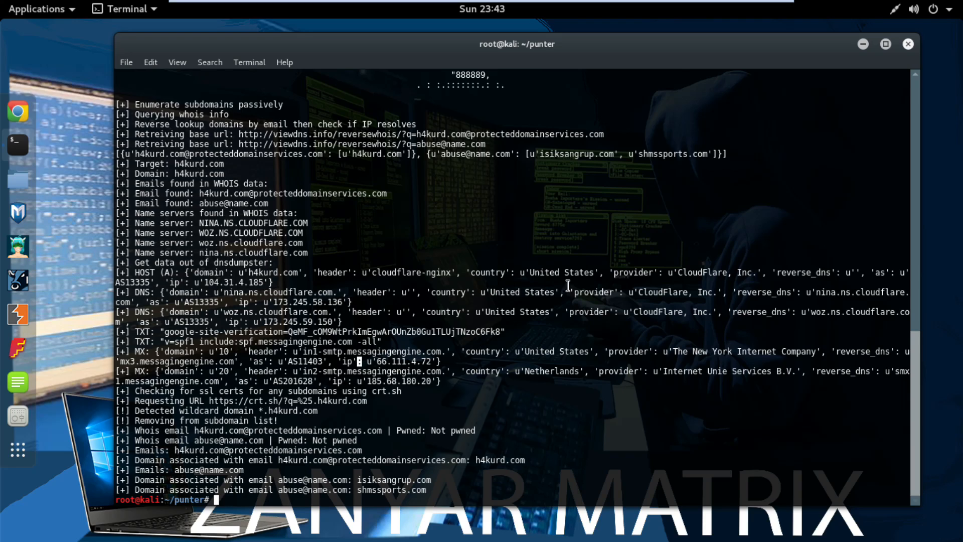
- Select the google-site-verification TXT value in the Punter output and copy it
double_click(666, 312)
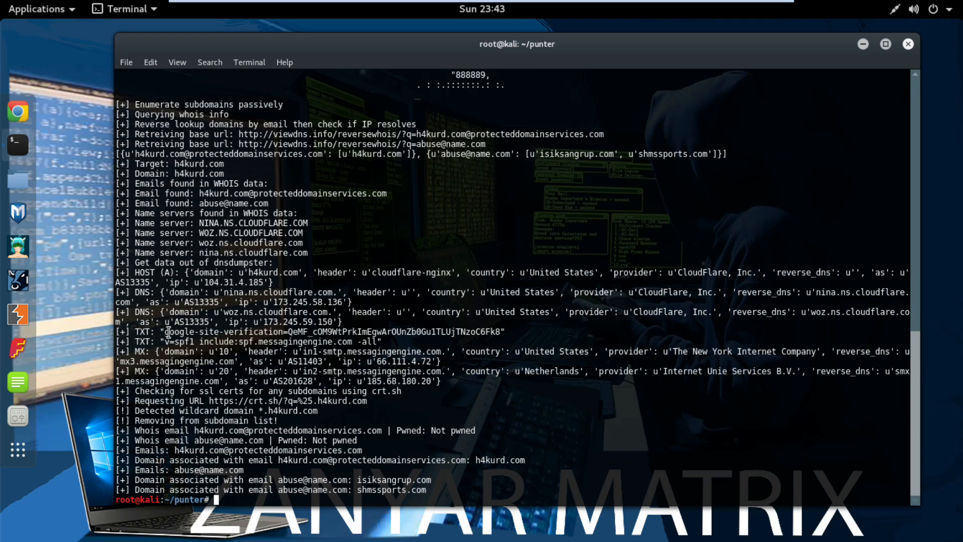
double_click(228, 332)
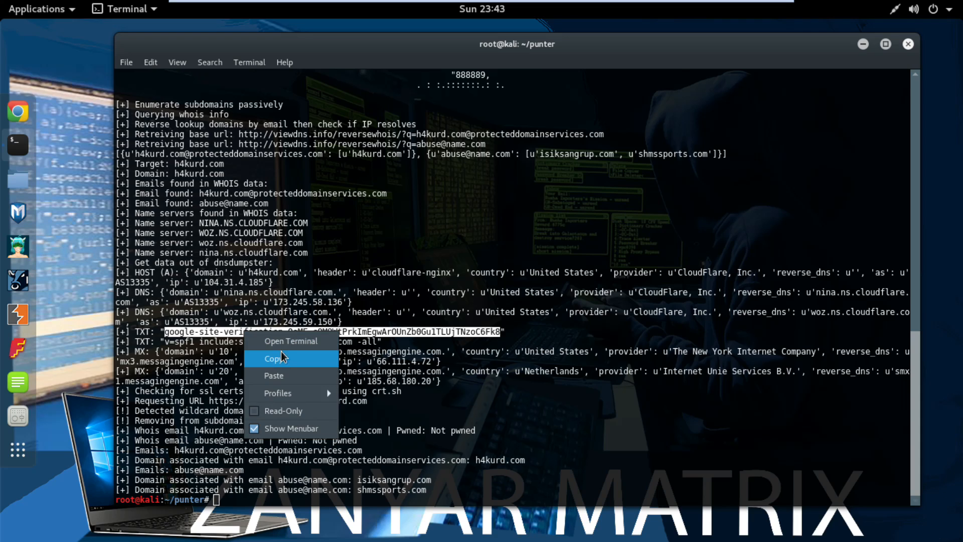
left_click(274, 358)
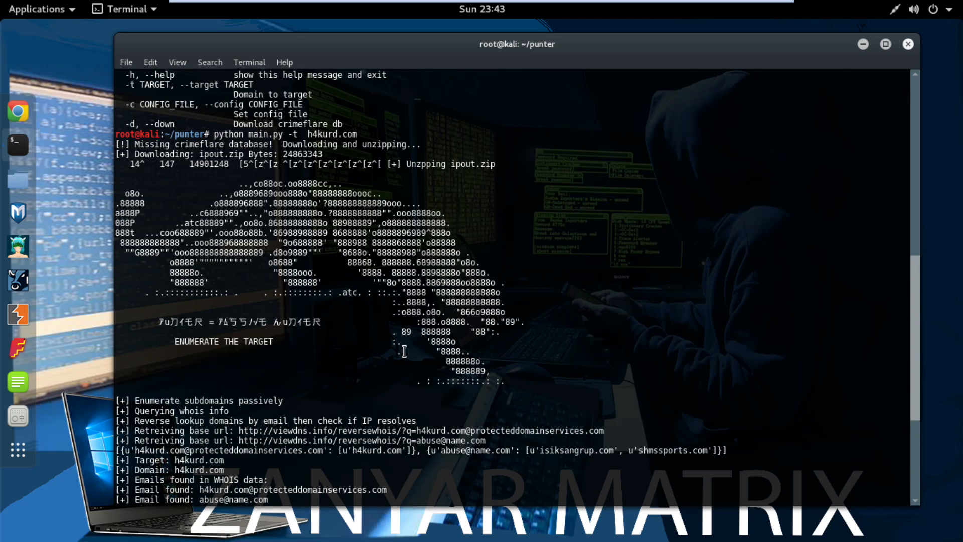
scroll("down", 3)
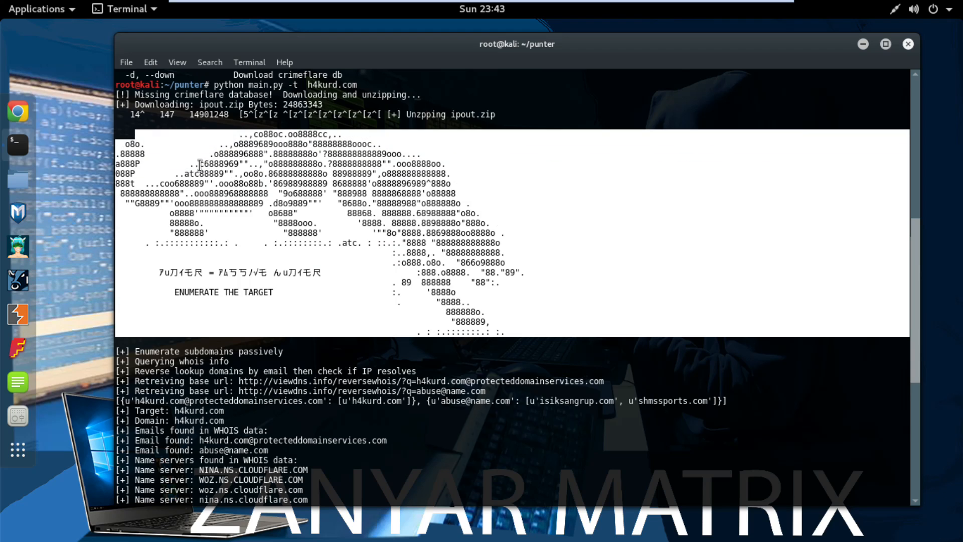